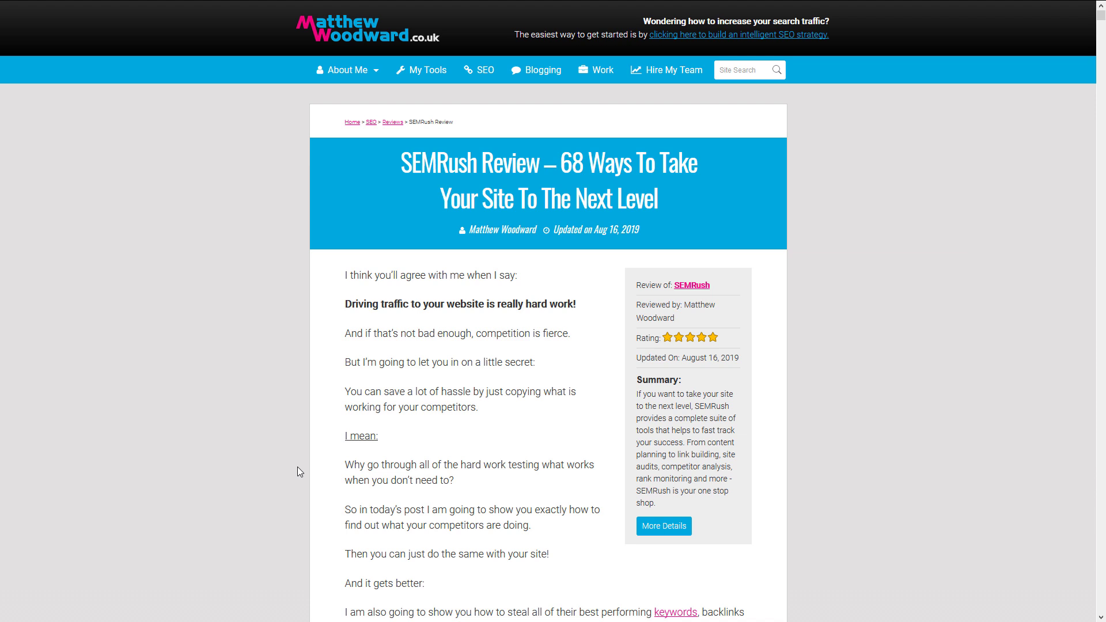
{"action": "mouse_move", "coordinate": [888, 299]}
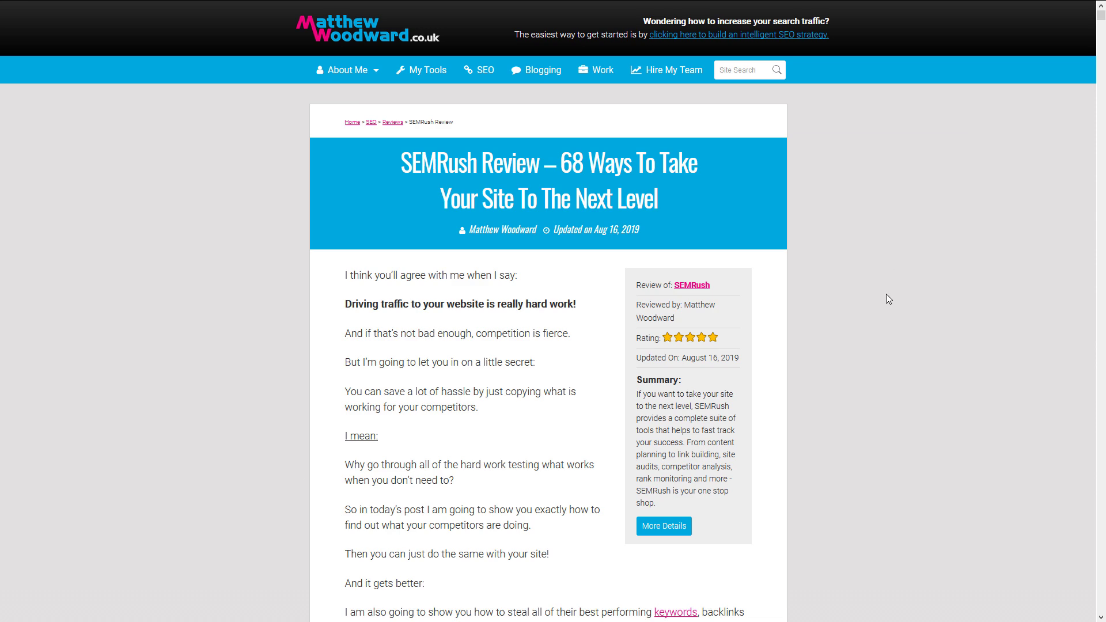
Highlight '68 Ways' in the headline and skim down the review to tip #42.
{"action": "left_click_drag", "start_coordinate": [561, 162], "coordinate": [655, 199]}
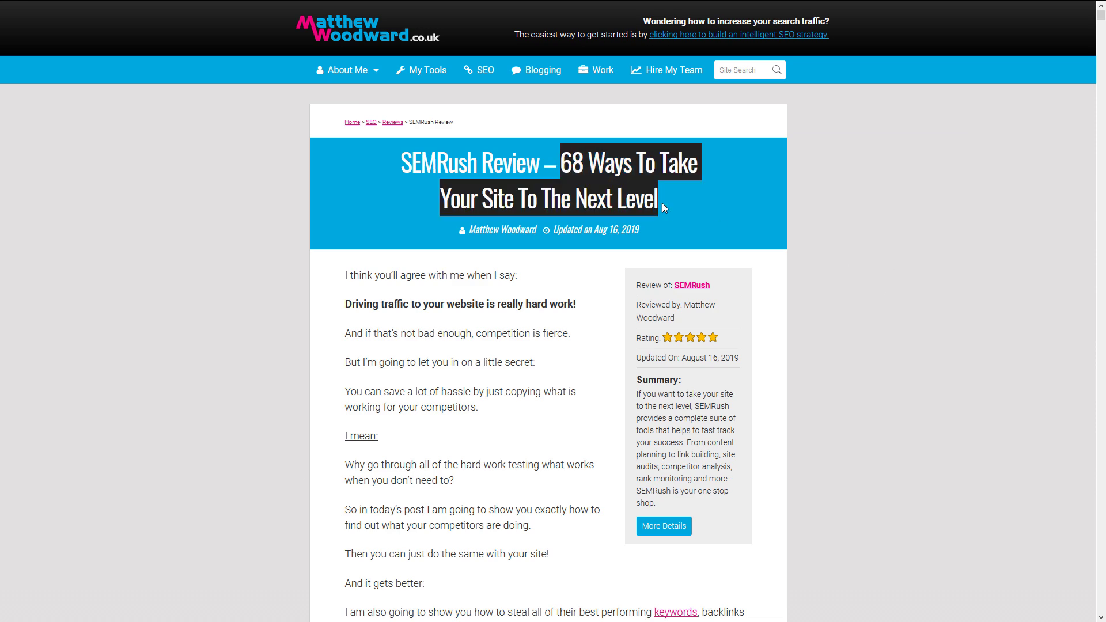
{"action": "scroll", "scroll_direction": "down", "scroll_amount": 3}
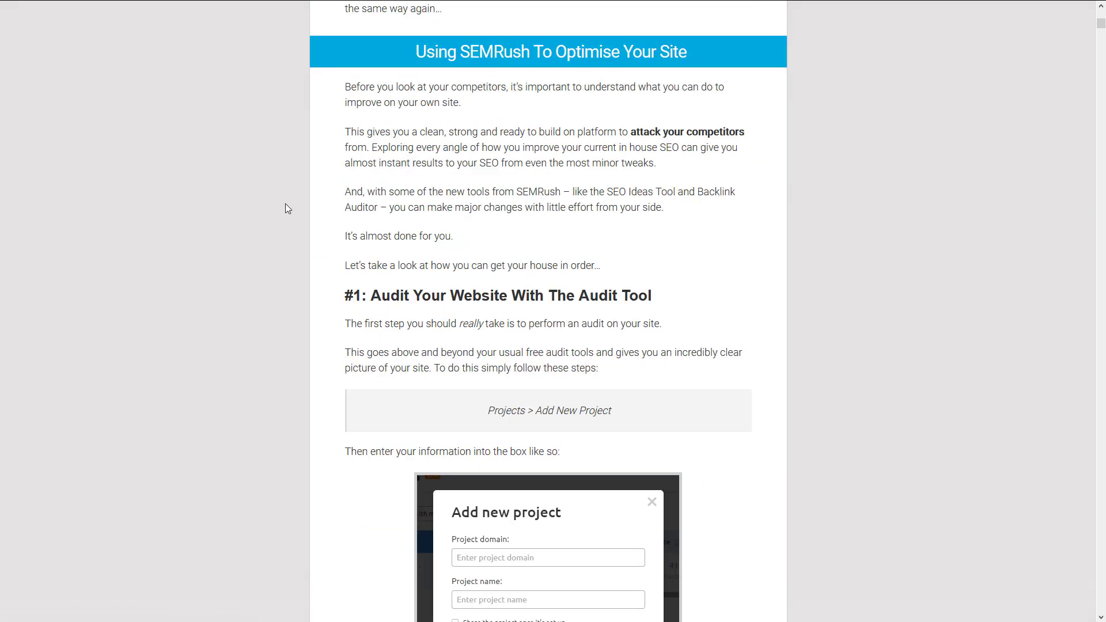
{"action": "scroll", "scroll_direction": "down", "scroll_amount": 3}
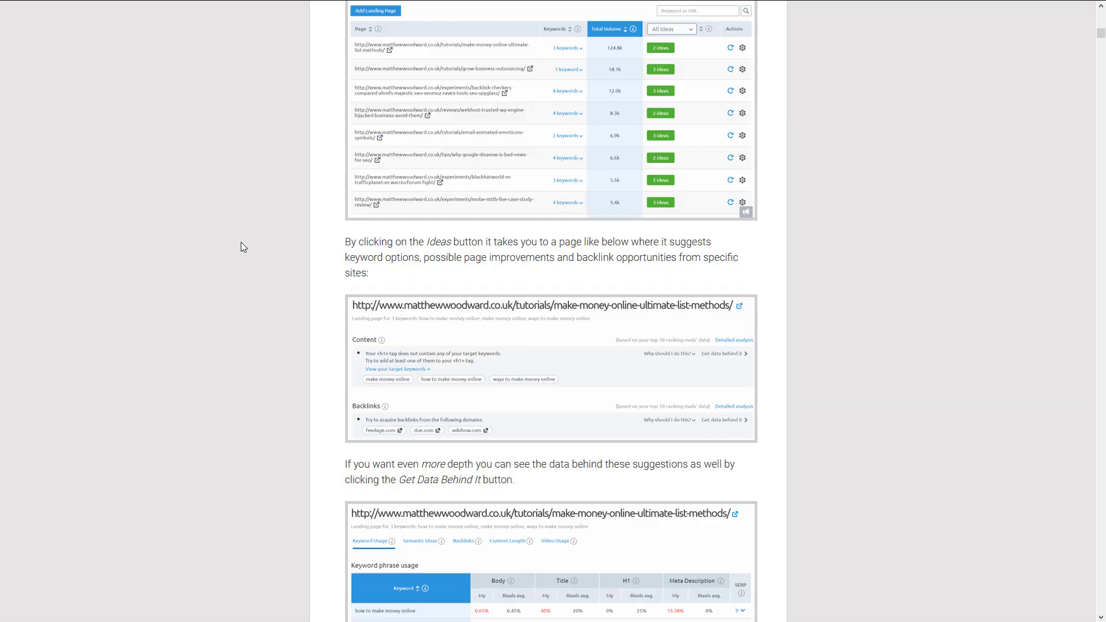
{"action": "scroll", "scroll_direction": "down", "scroll_amount": 3}
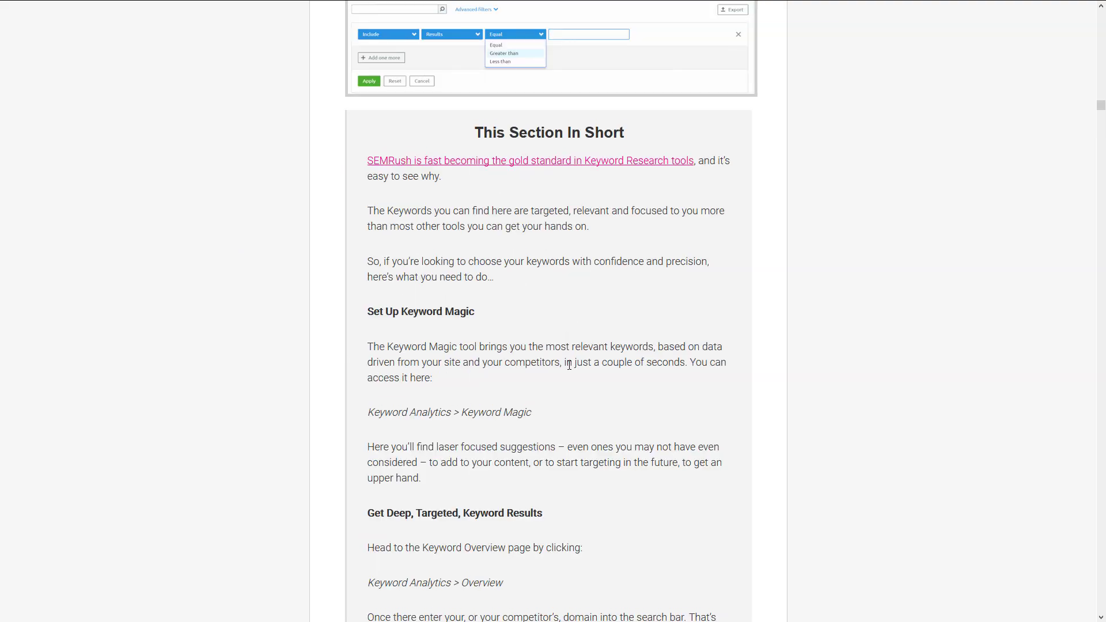
{"action": "scroll", "scroll_direction": "up", "scroll_amount": 3}
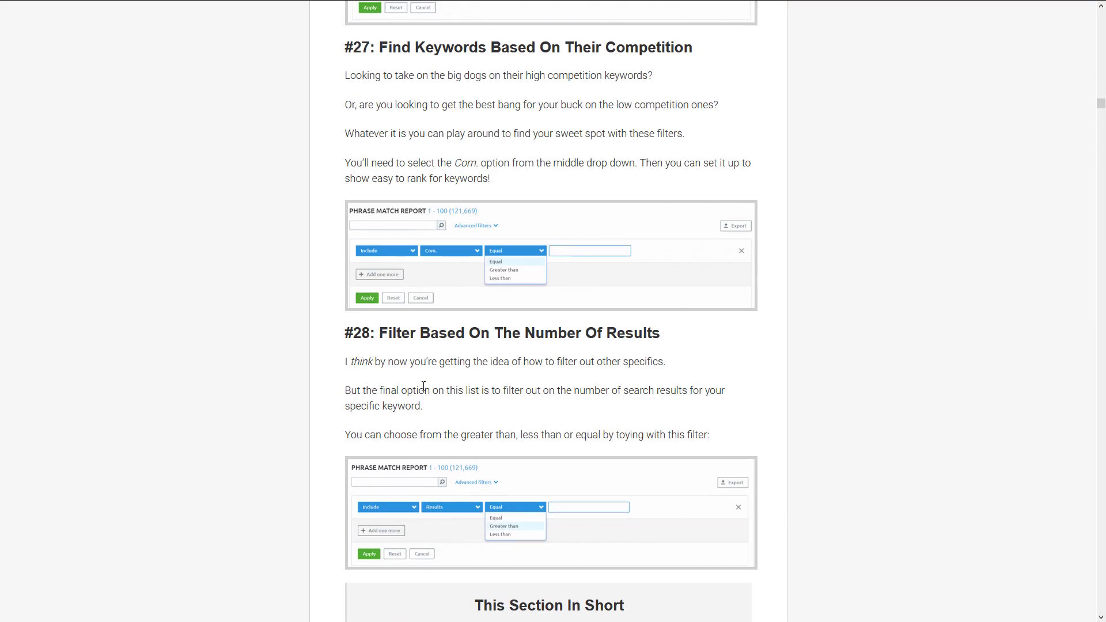
{"action": "scroll", "scroll_direction": "down", "scroll_amount": 3}
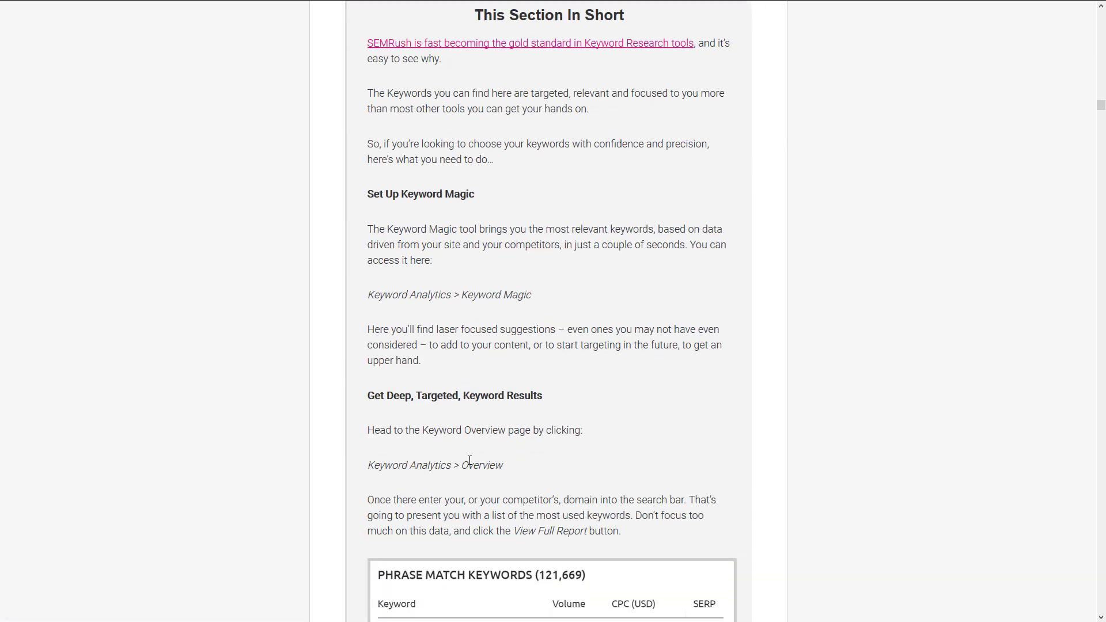
{"action": "mouse_move", "coordinate": [327, 370]}
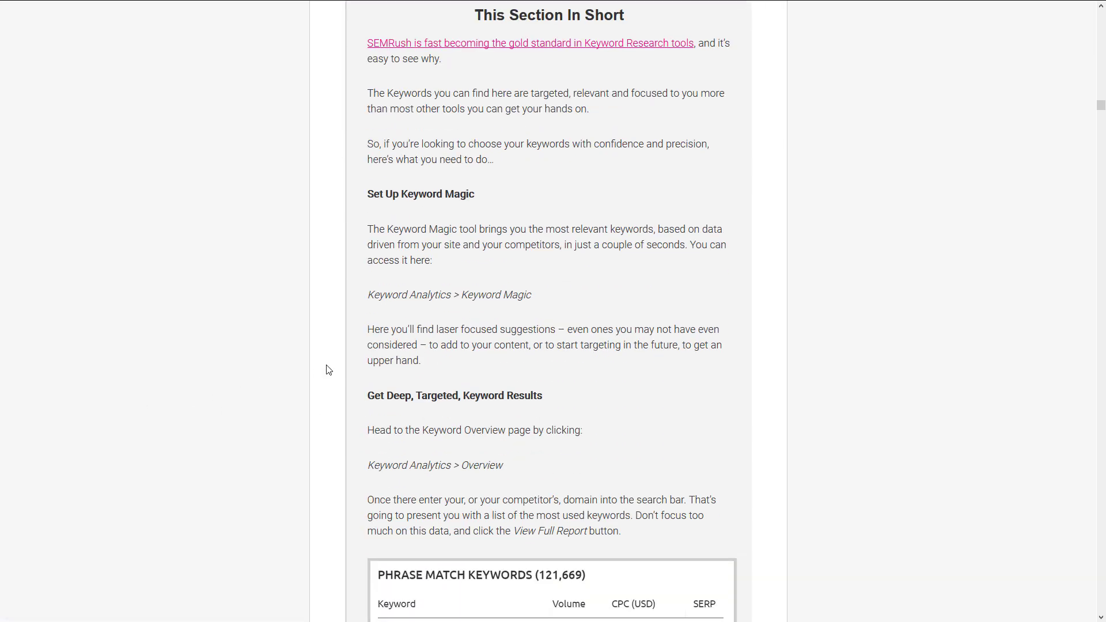
{"action": "scroll", "scroll_direction": "down", "scroll_amount": 3}
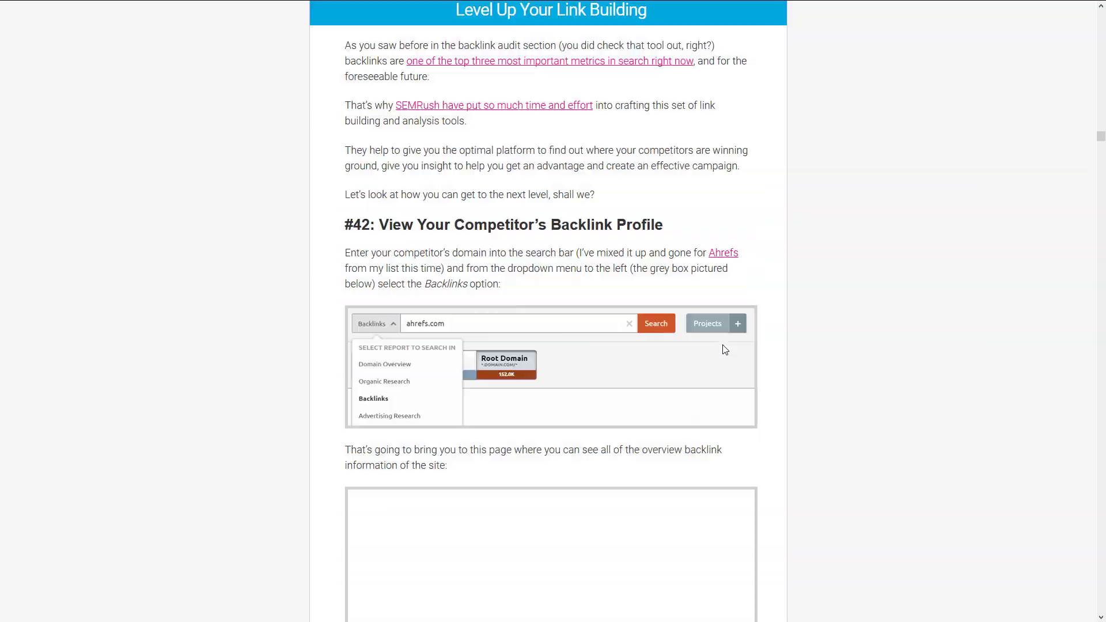
Scroll through the reader comments and replies beneath the review.
{"action": "scroll", "scroll_direction": "down", "scroll_amount": 3}
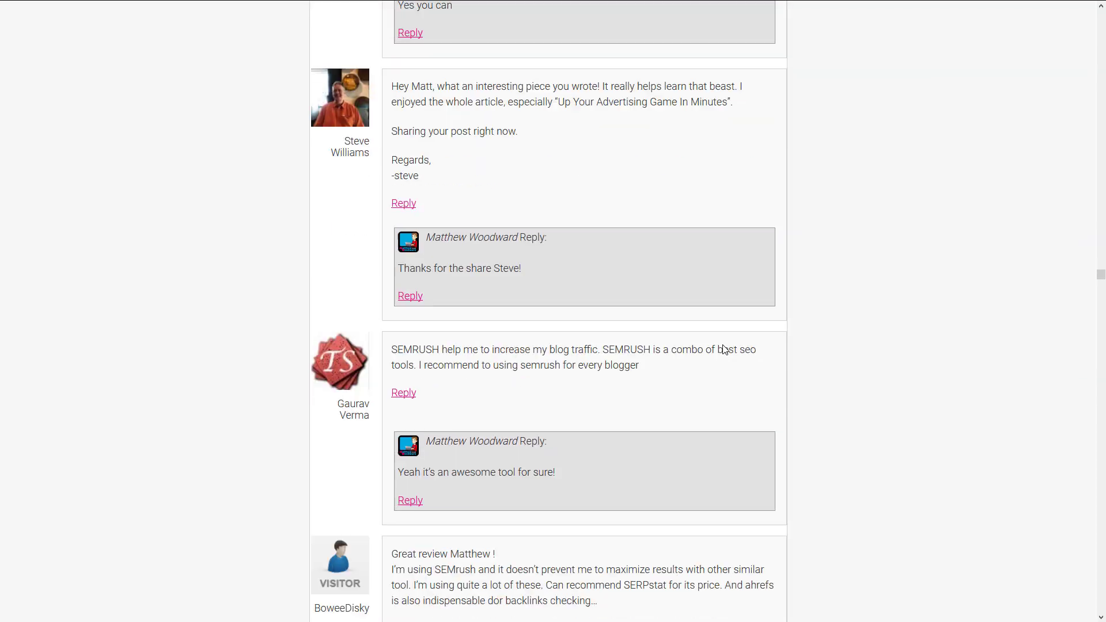
{"action": "scroll", "scroll_direction": "down", "scroll_amount": 3}
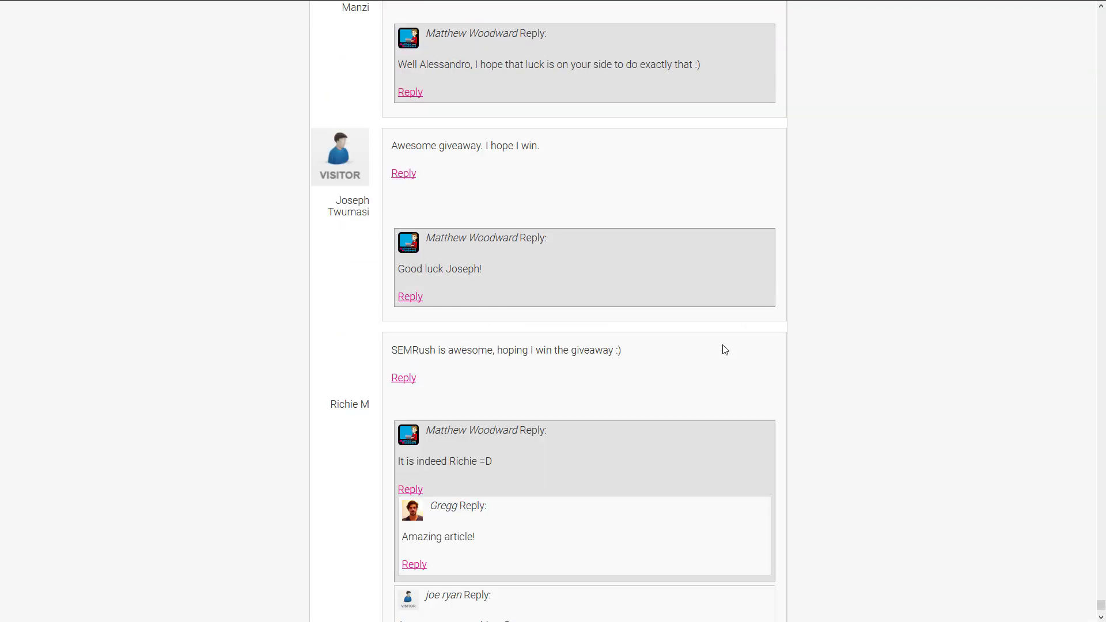
{"action": "scroll", "scroll_direction": "down", "scroll_amount": 3}
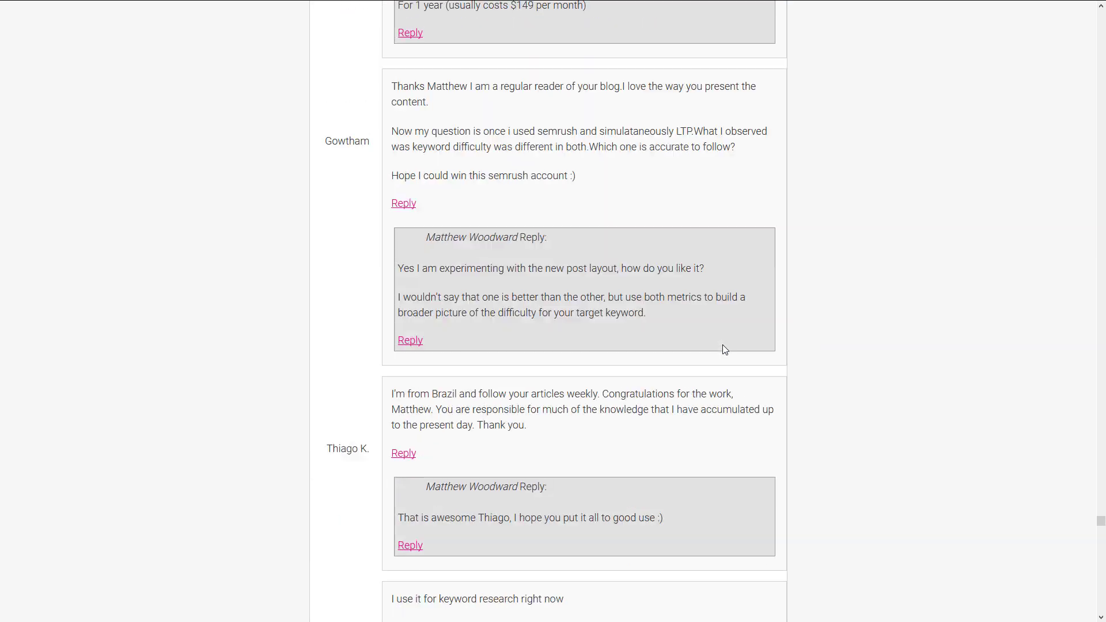
{"action": "scroll", "scroll_direction": "down", "scroll_amount": 3}
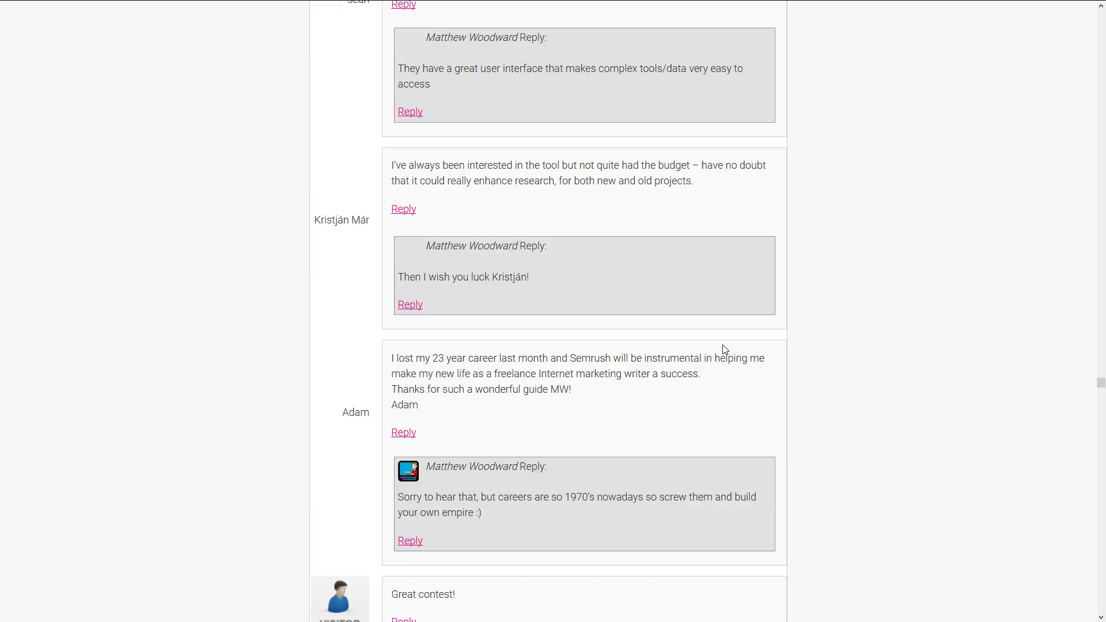
{"action": "scroll", "scroll_direction": "down", "scroll_amount": 3}
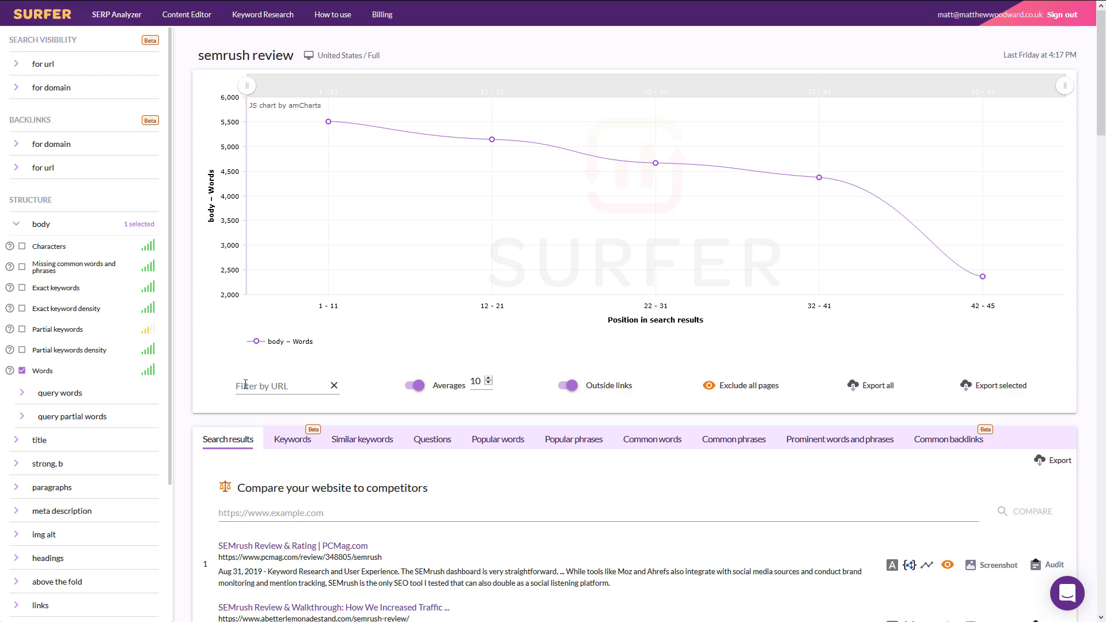
Scroll the 'semrush review' analysis down to the ranked search results list.
{"action": "scroll", "scroll_direction": "down", "scroll_amount": 3}
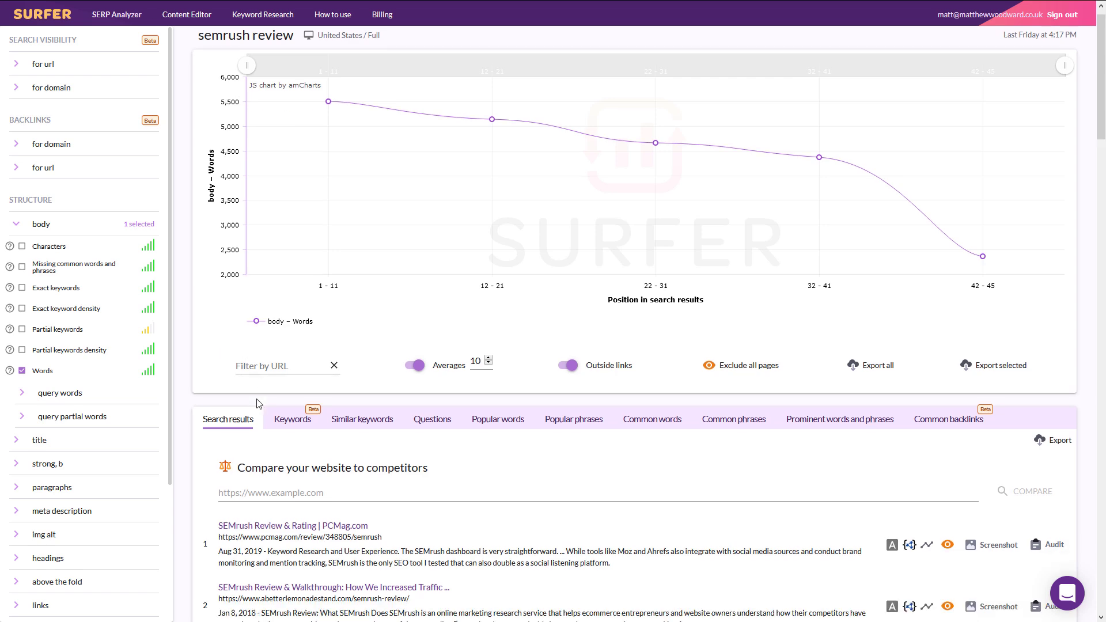
{"action": "scroll", "scroll_direction": "down", "scroll_amount": 3}
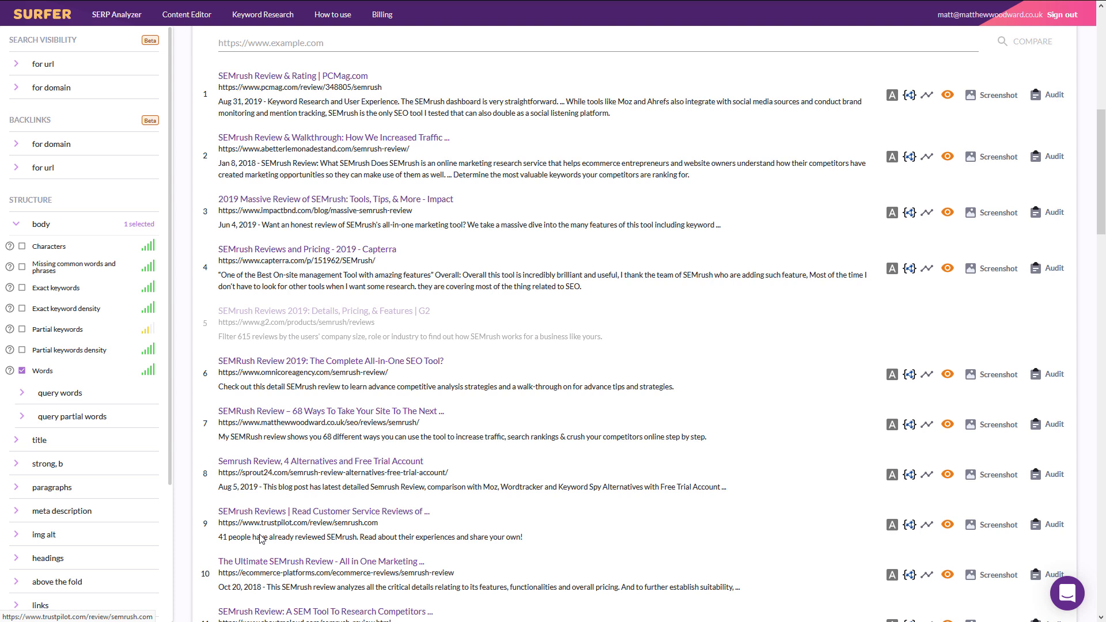
{"action": "mouse_move", "coordinate": [293, 410]}
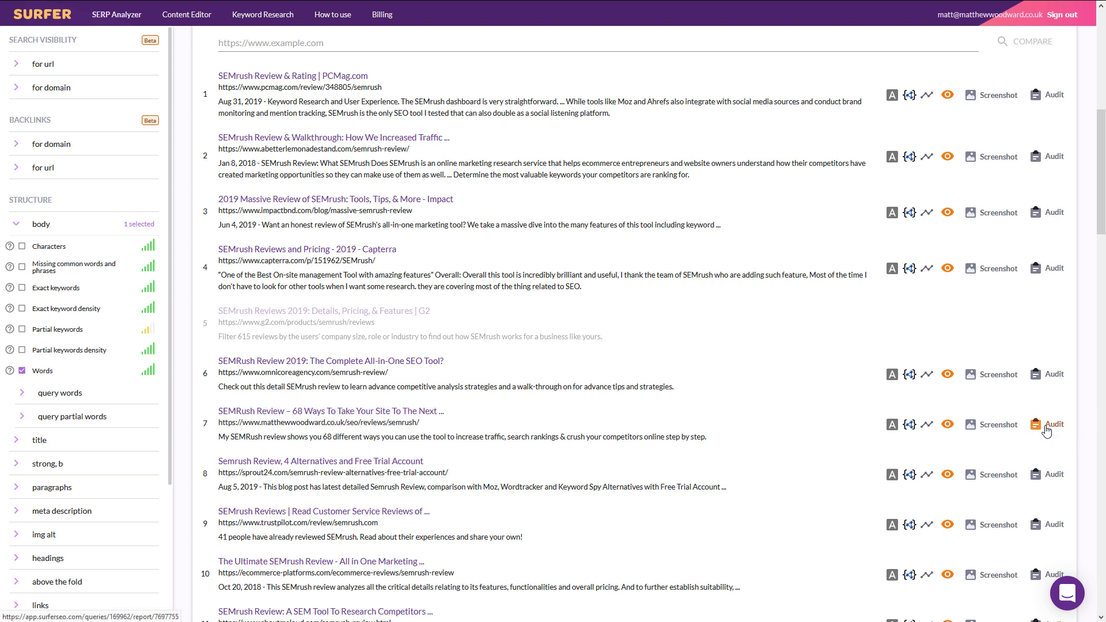
Run the audit for result 7 and reach its Words section flagging 26,083 body words.
{"action": "left_click", "coordinate": [1055, 424]}
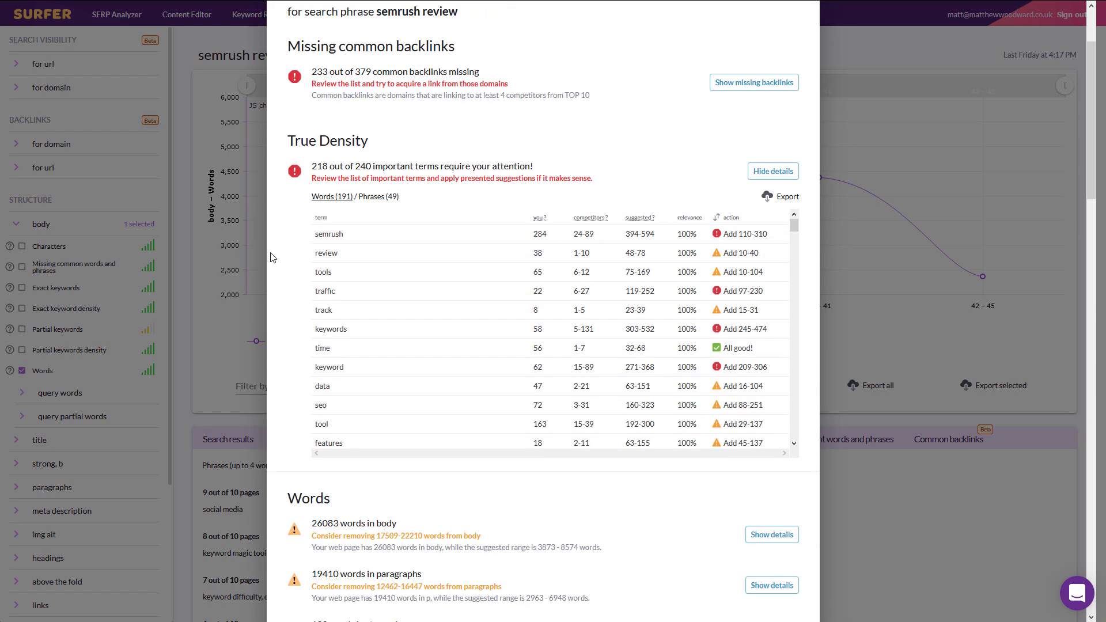
{"action": "scroll", "scroll_direction": "down", "scroll_amount": 3}
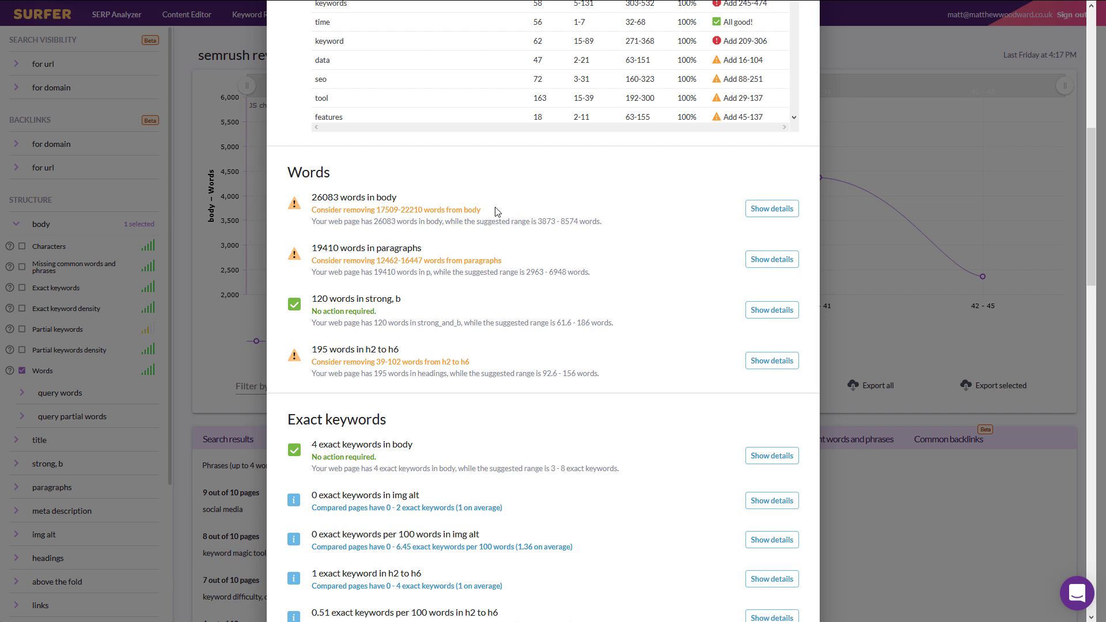
Expand the chart comparing 26,083 body words against competitors' 2,045–7,456.
{"action": "left_click", "coordinate": [771, 208]}
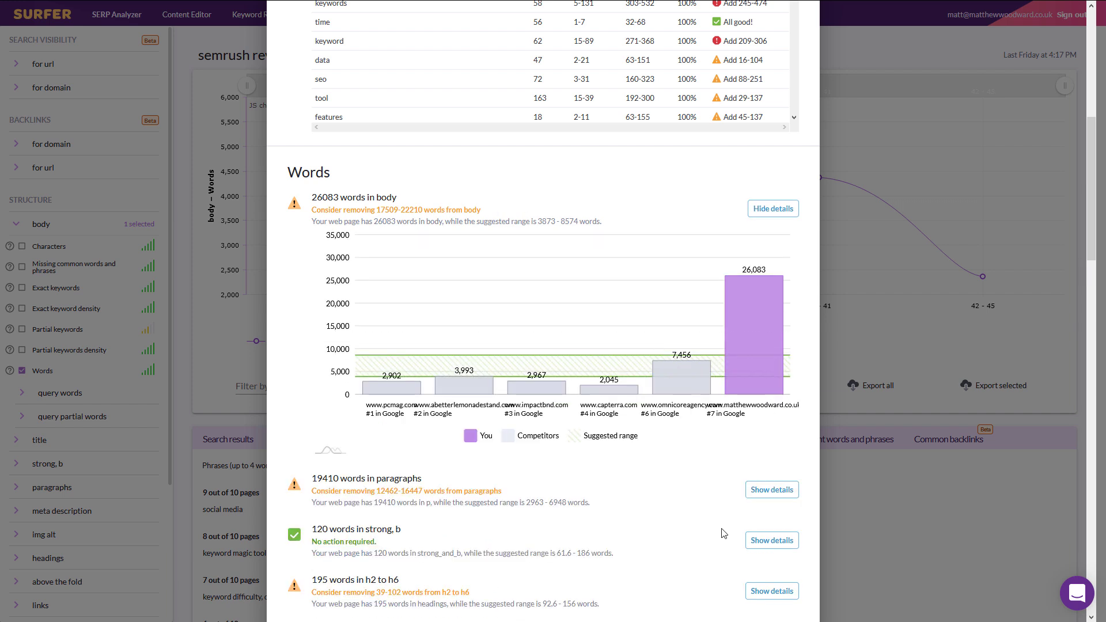
{"action": "mouse_move", "coordinate": [768, 286]}
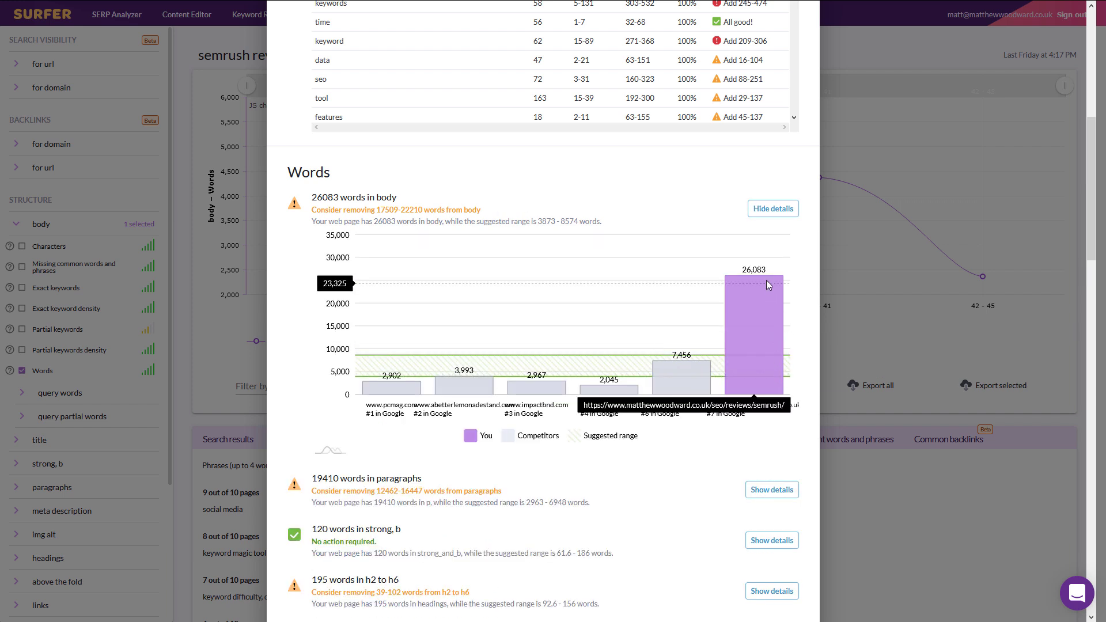
{"action": "mouse_move", "coordinate": [767, 282]}
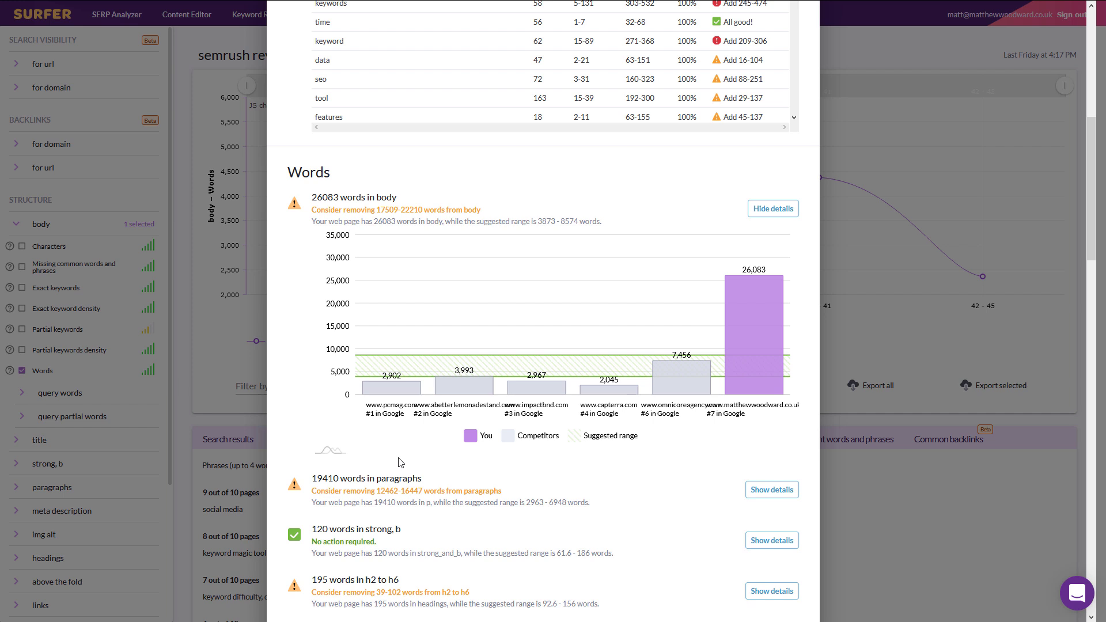
{"action": "mouse_move", "coordinate": [796, 471]}
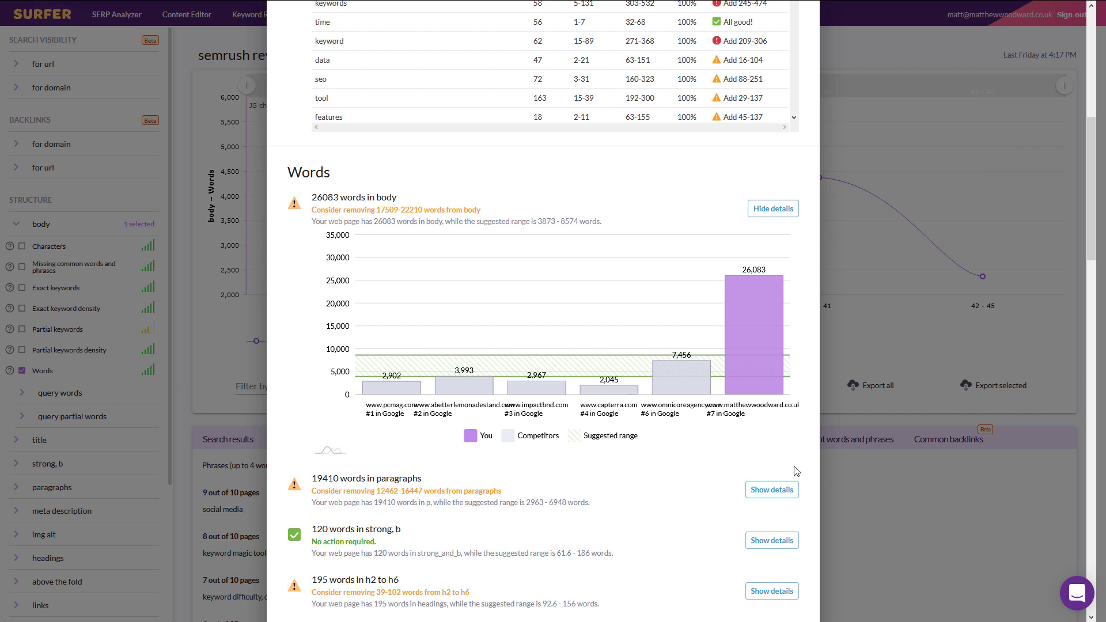
{"action": "mouse_move", "coordinate": [785, 471]}
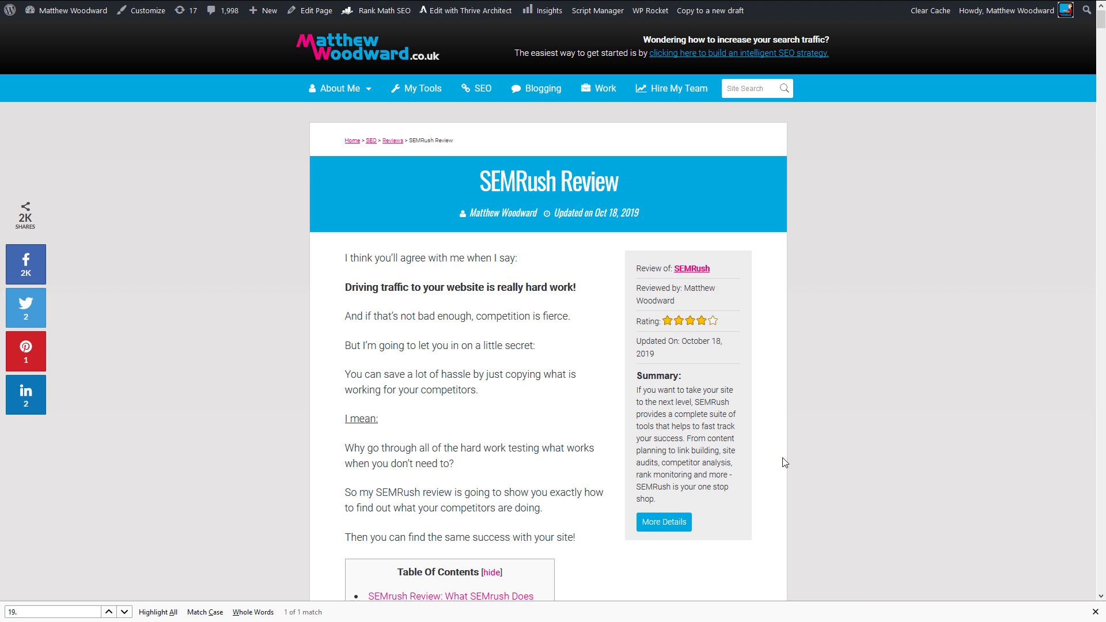
Read through the review's closing FAQ and footer, then reach the audit reporting 0 errors and 3 warnings.
{"action": "scroll", "scroll_direction": "down", "scroll_amount": 3}
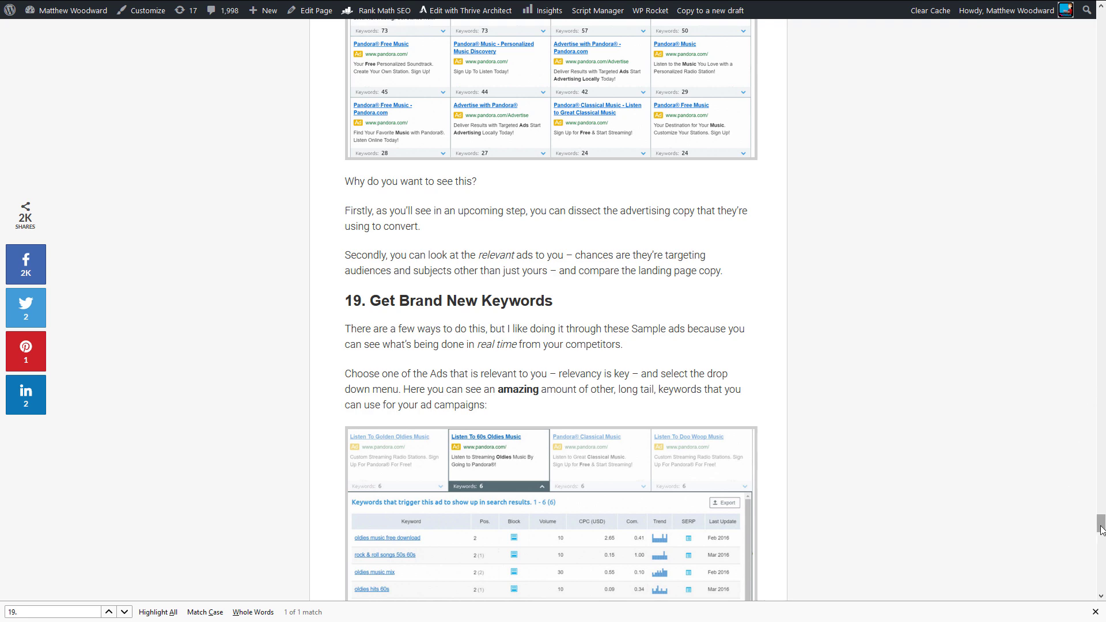
{"action": "scroll", "scroll_direction": "down", "scroll_amount": 3}
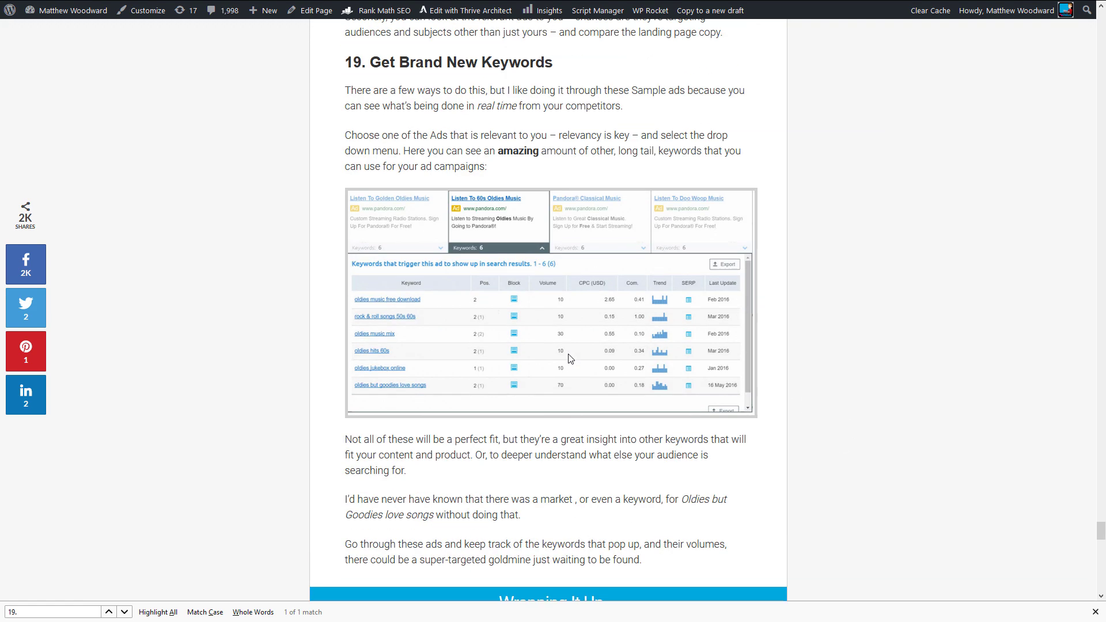
{"action": "scroll", "scroll_direction": "up", "scroll_amount": 3}
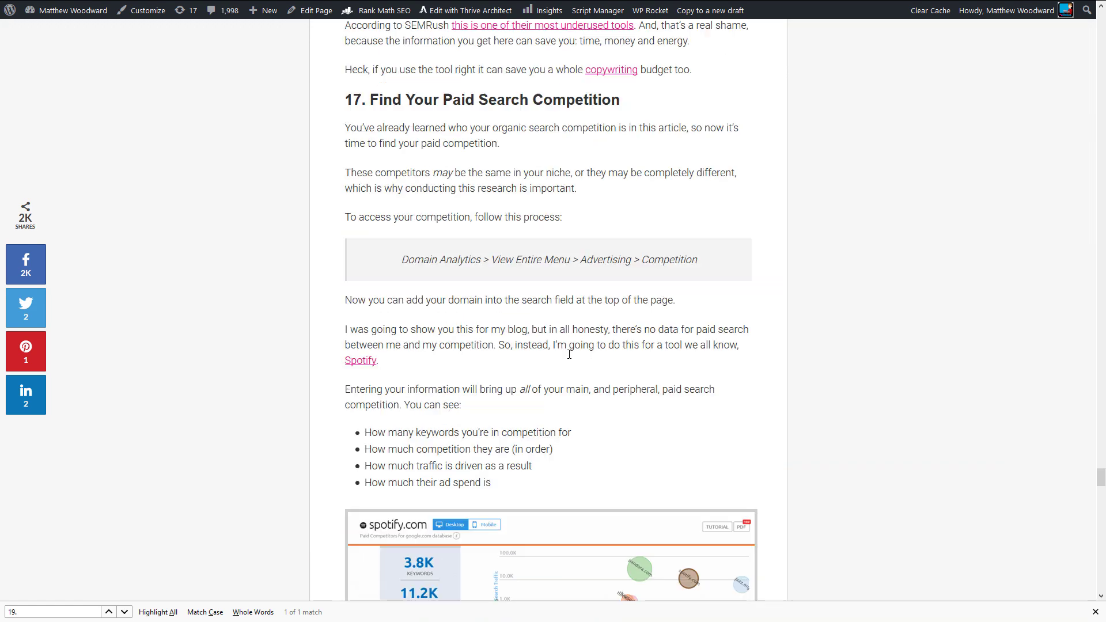
{"action": "scroll", "scroll_direction": "down", "scroll_amount": 3}
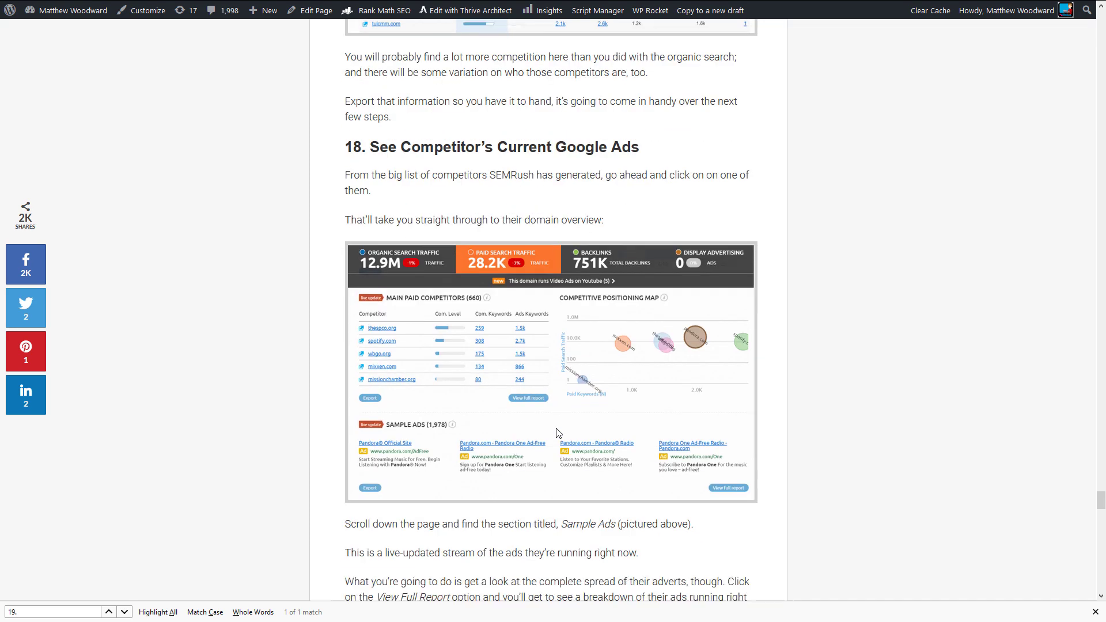
{"action": "scroll", "scroll_direction": "down", "scroll_amount": 3}
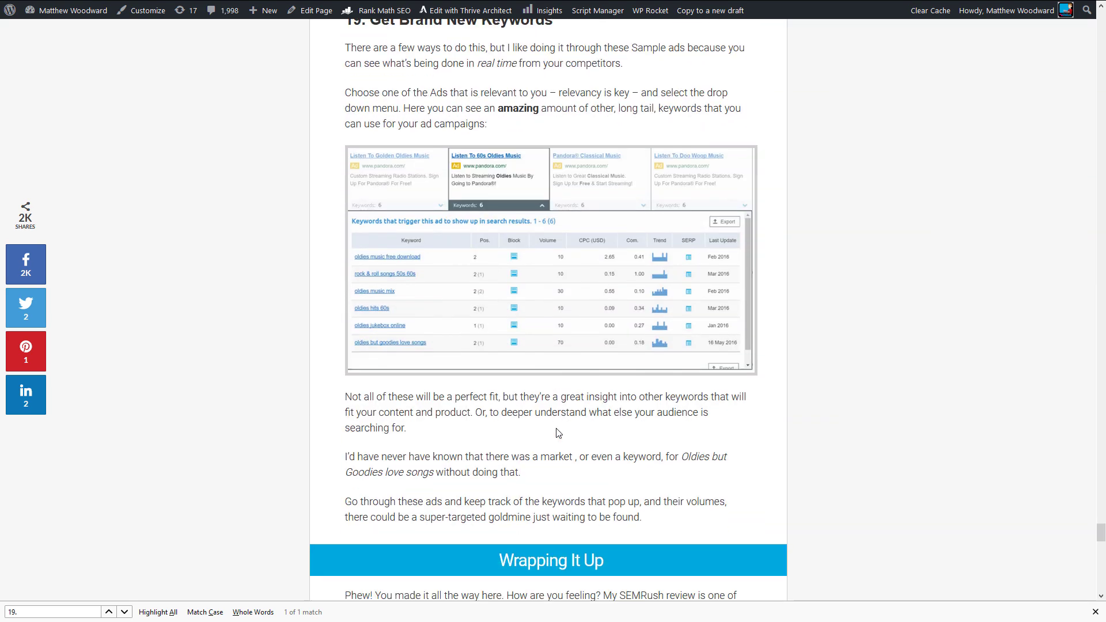
{"action": "scroll", "scroll_direction": "down", "scroll_amount": 3}
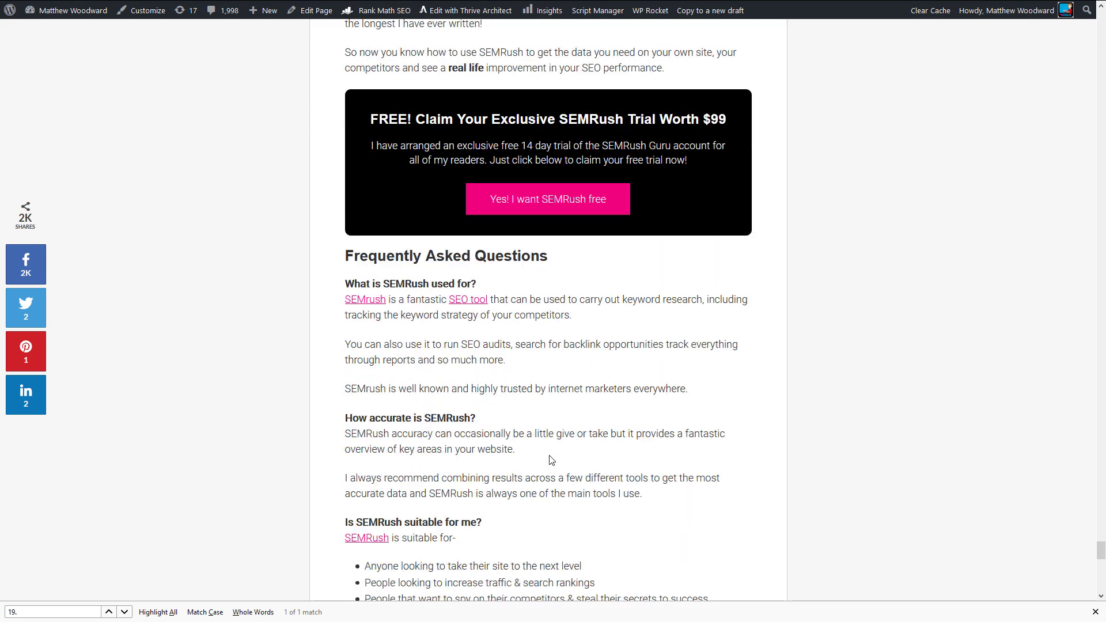
{"action": "scroll", "scroll_direction": "down", "scroll_amount": 3}
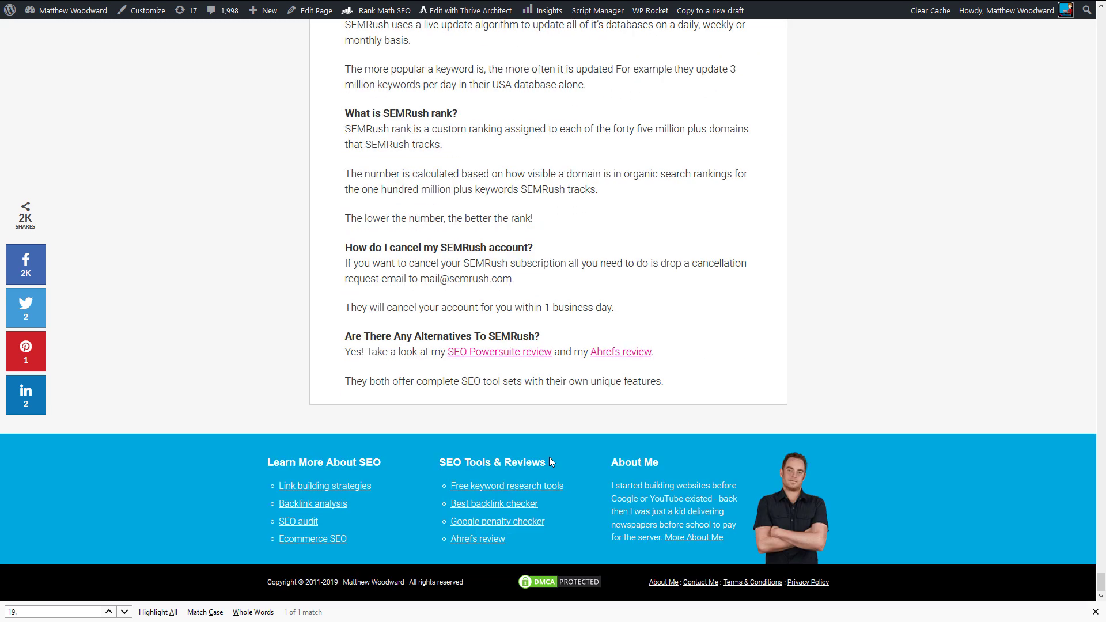
{"action": "scroll", "scroll_direction": "up", "scroll_amount": 3}
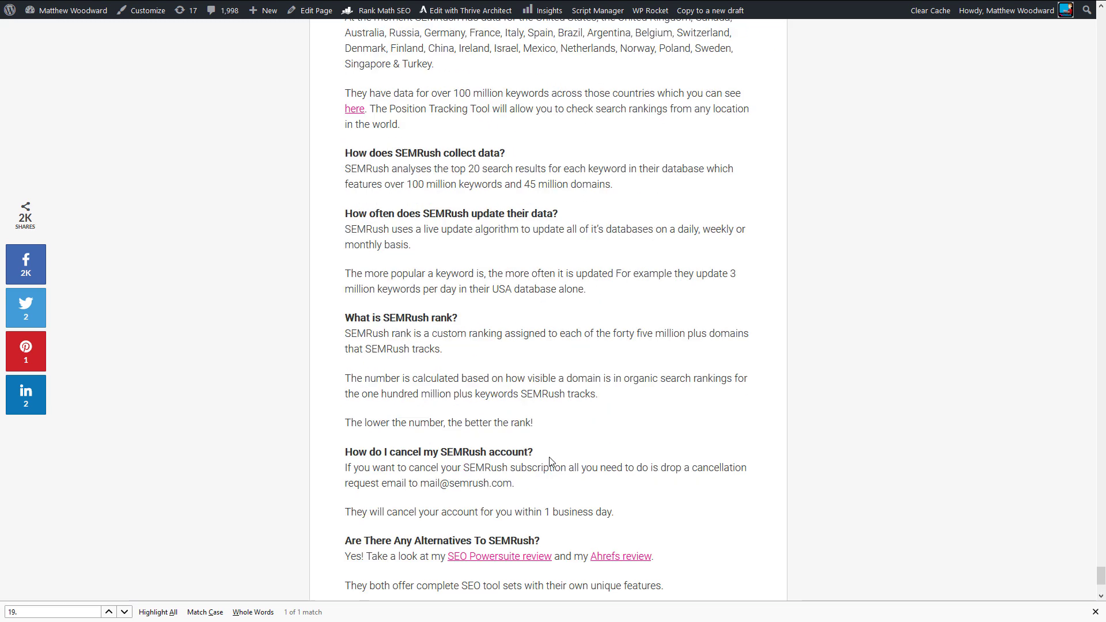
{"action": "scroll", "scroll_direction": "down", "scroll_amount": 3}
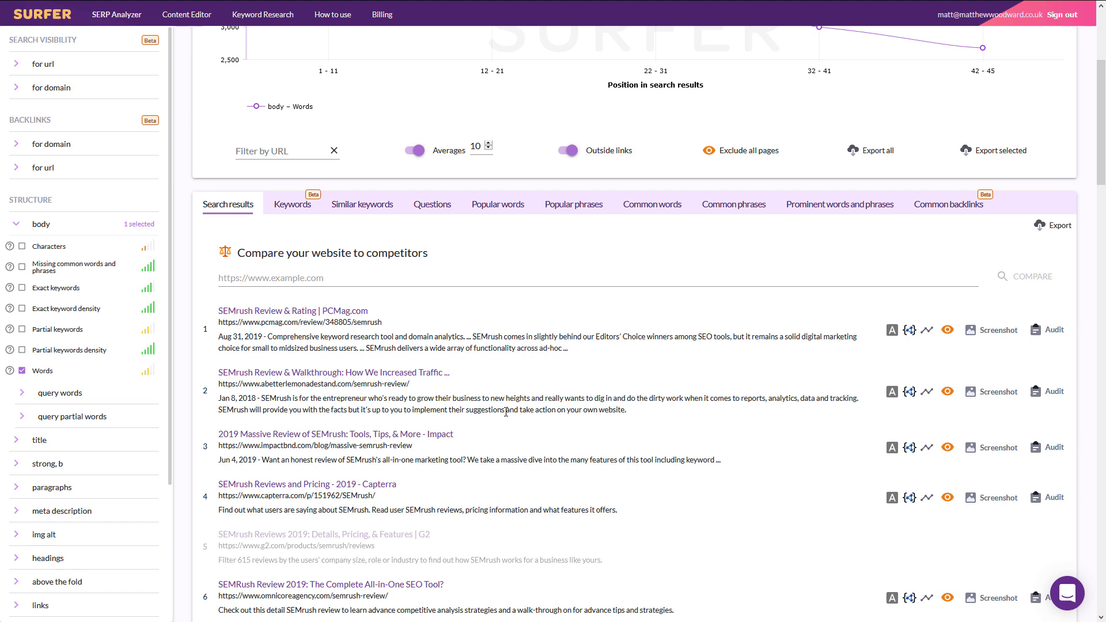
{"action": "scroll", "scroll_direction": "down", "scroll_amount": 3}
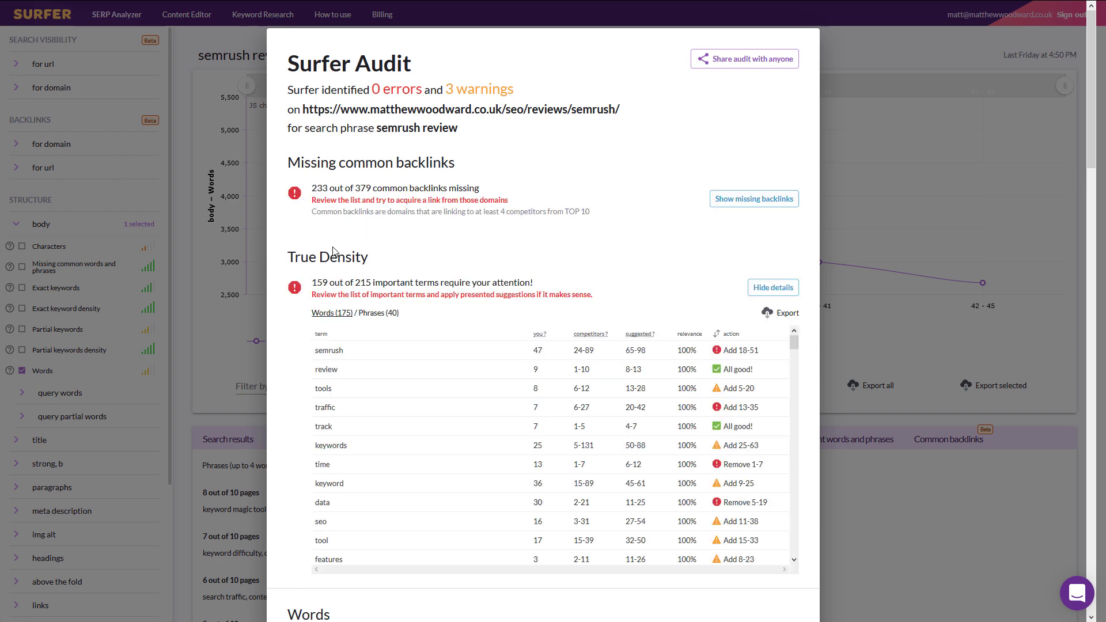
Expand the chart comparing the page's 4,284 body words against competitors.
{"action": "scroll", "scroll_direction": "down", "scroll_amount": 3}
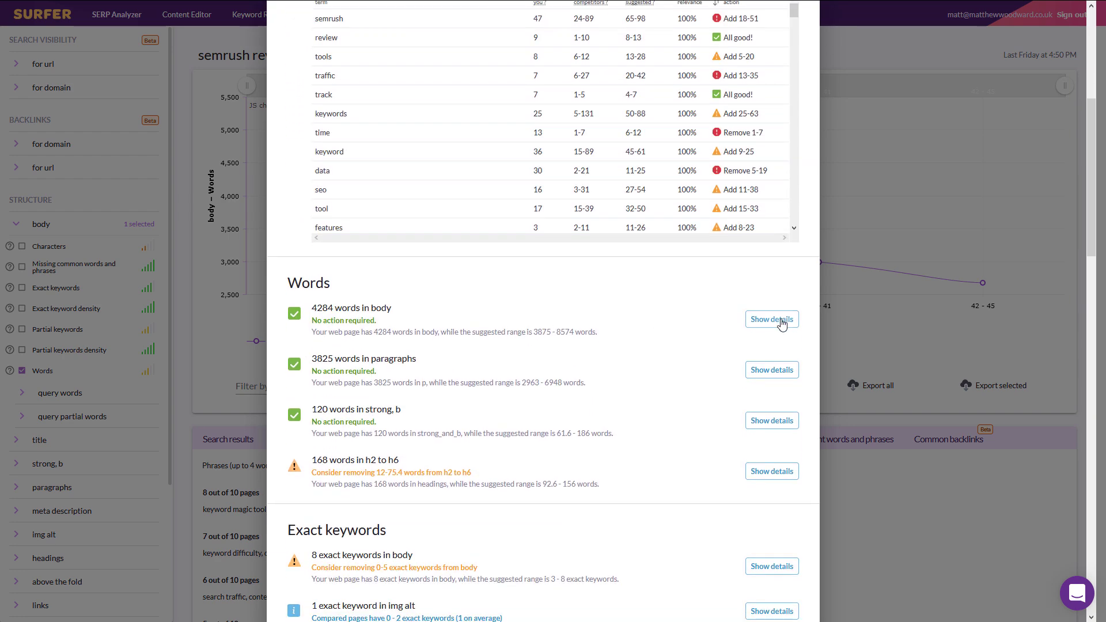
{"action": "left_click", "coordinate": [771, 319]}
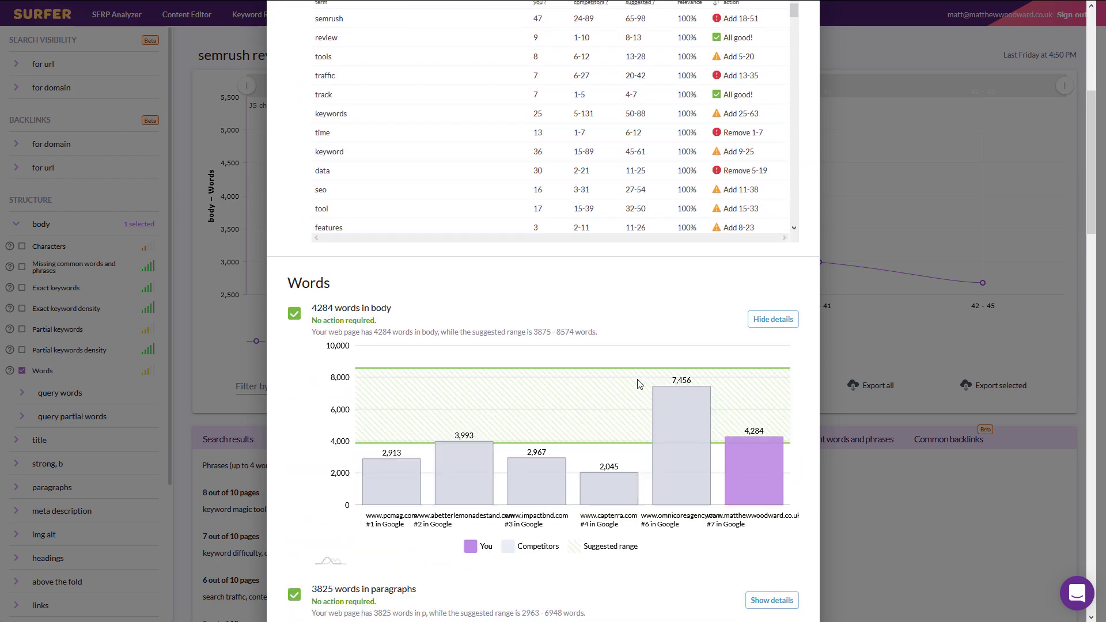
{"action": "mouse_move", "coordinate": [714, 448]}
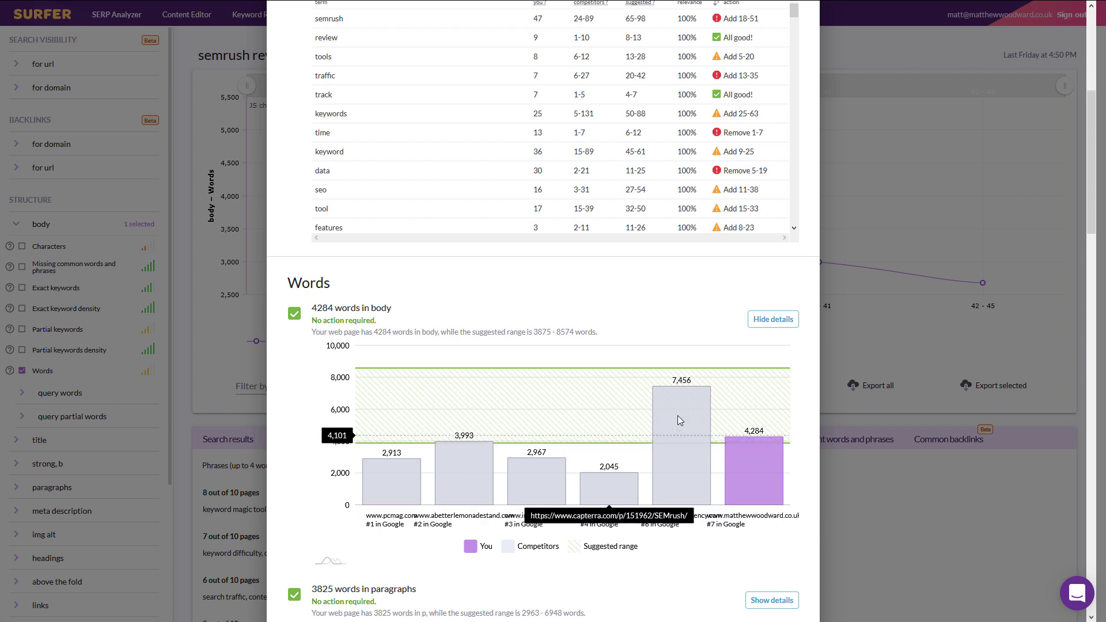
{"action": "mouse_move", "coordinate": [685, 409]}
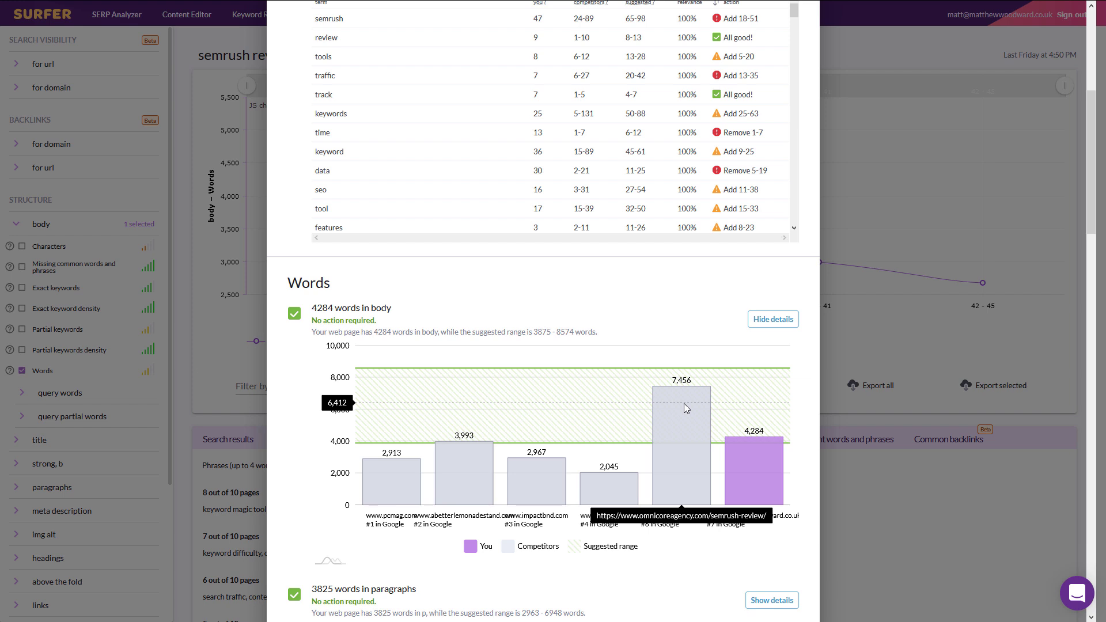
{"action": "mouse_move", "coordinate": [749, 464]}
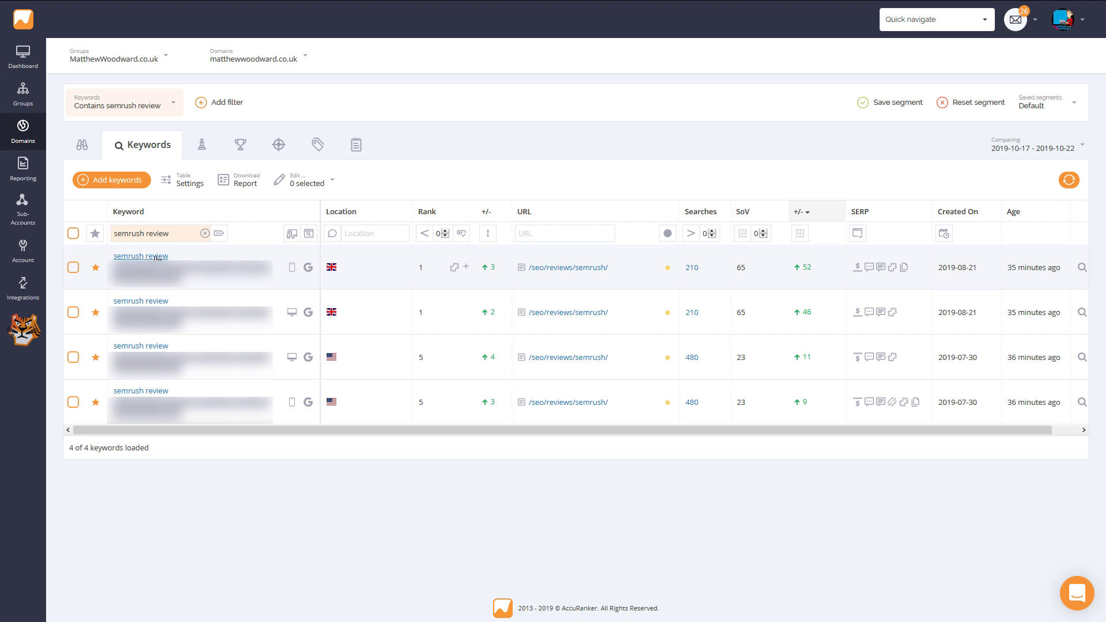
{"action": "left_click", "coordinate": [141, 256]}
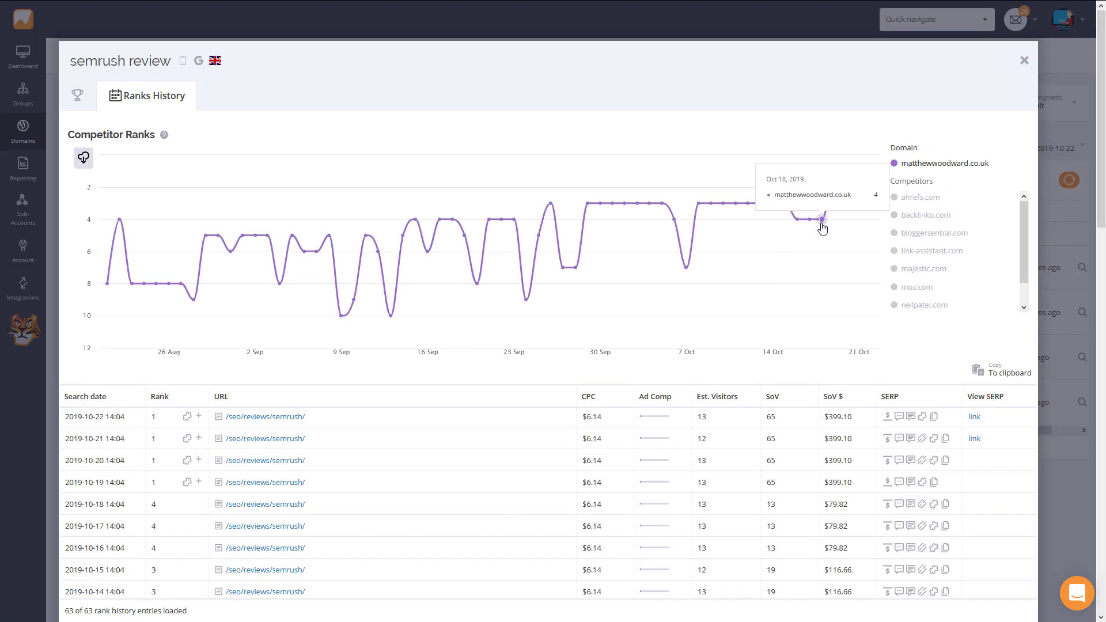
{"action": "mouse_move", "coordinate": [837, 172]}
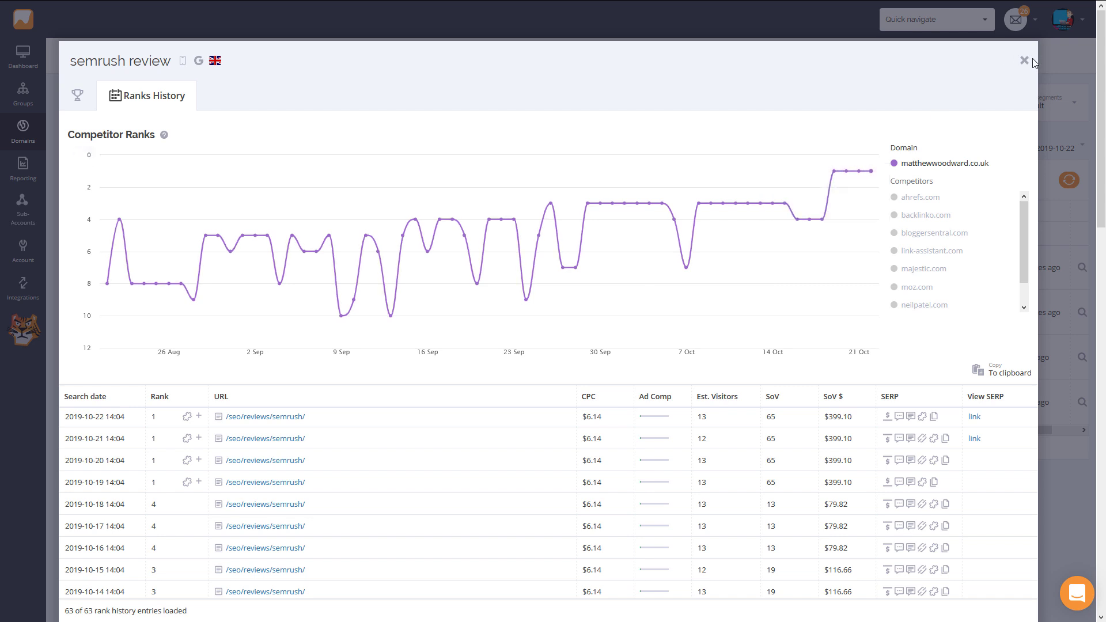
{"action": "left_click", "coordinate": [1024, 61]}
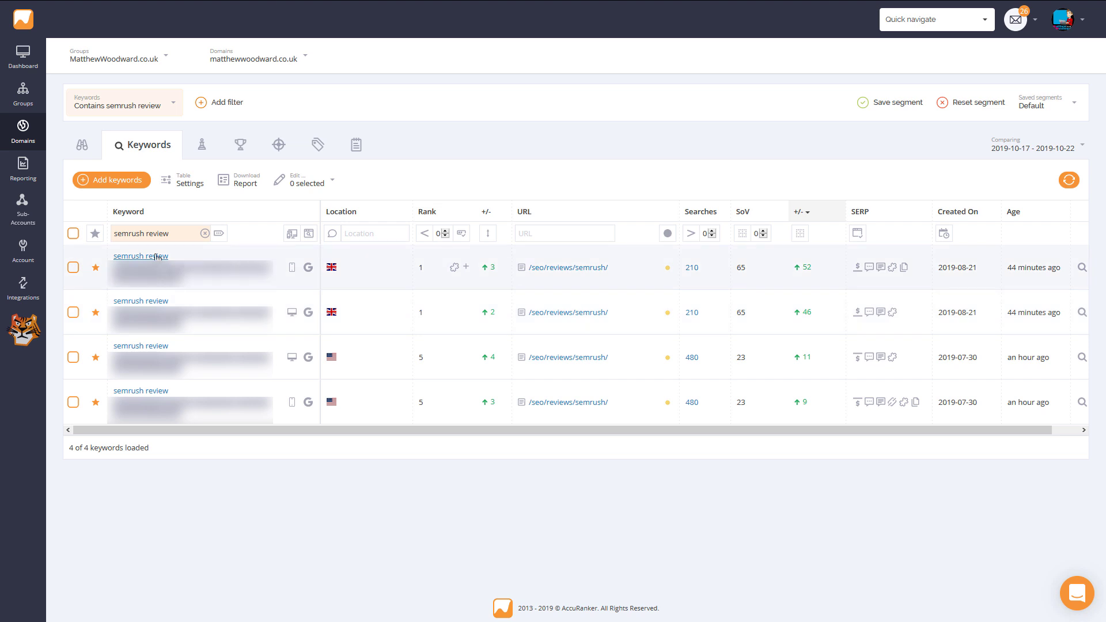
{"action": "left_click", "coordinate": [140, 255]}
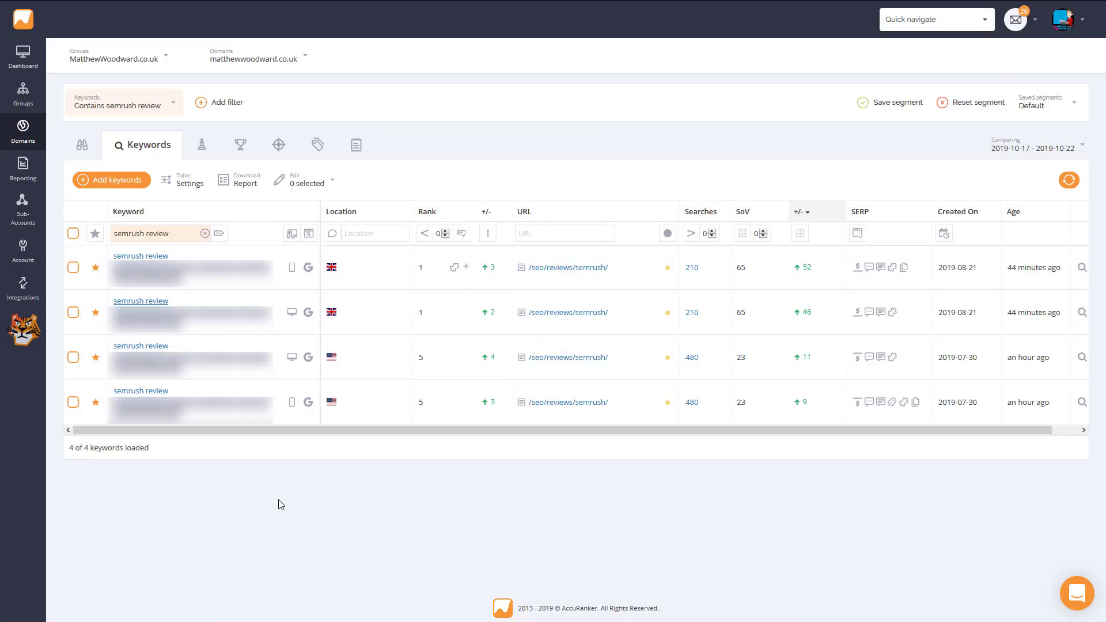
{"action": "mouse_move", "coordinate": [374, 370]}
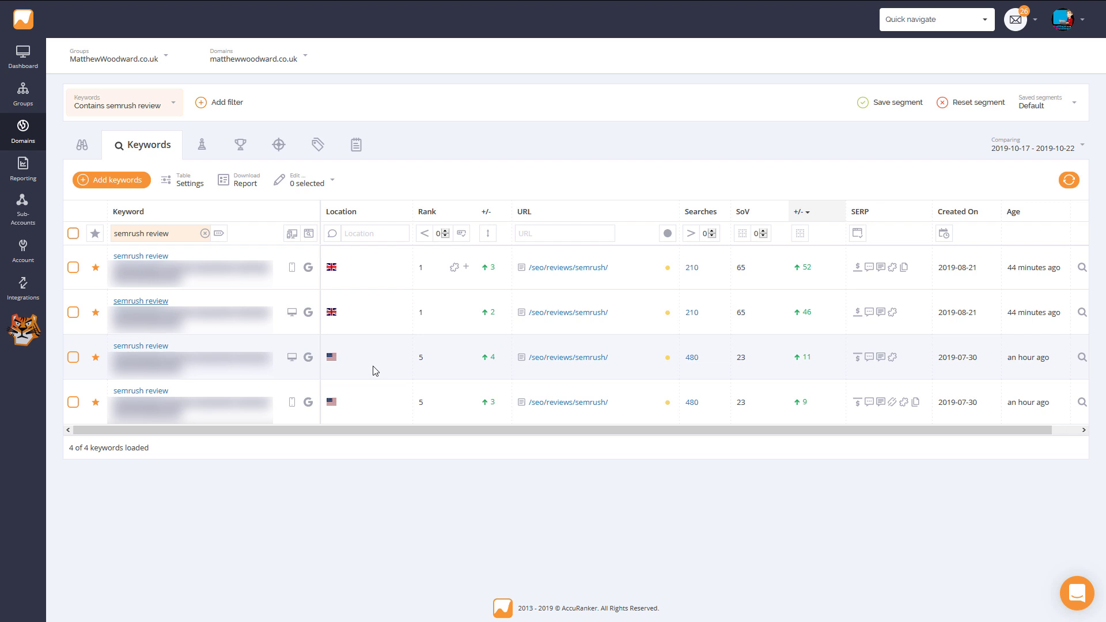
{"action": "mouse_move", "coordinate": [473, 371]}
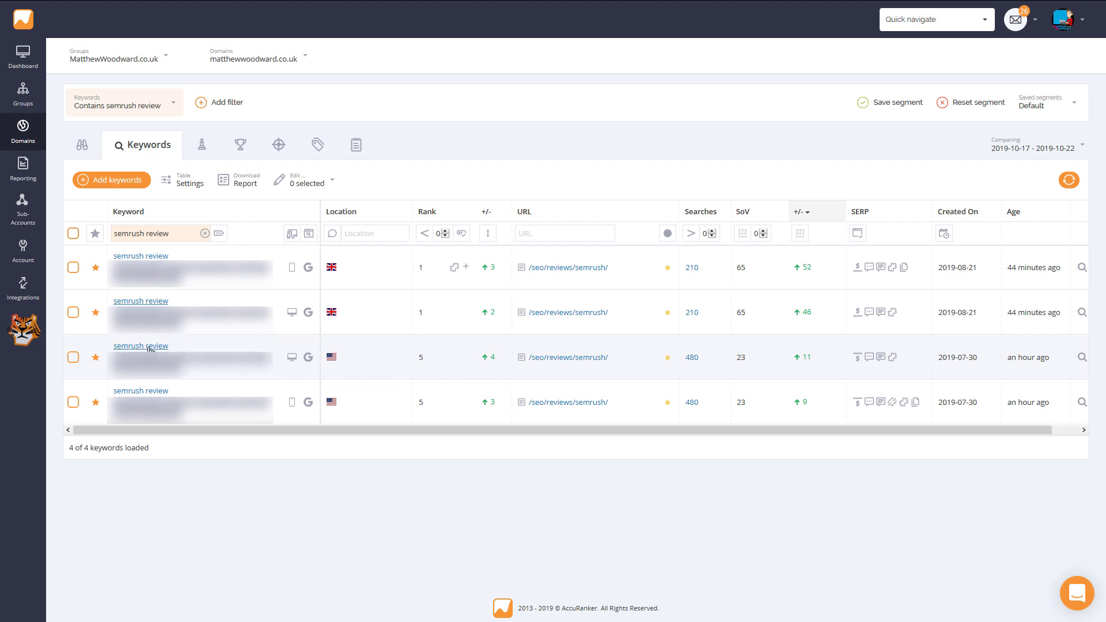
{"action": "left_click", "coordinate": [140, 346]}
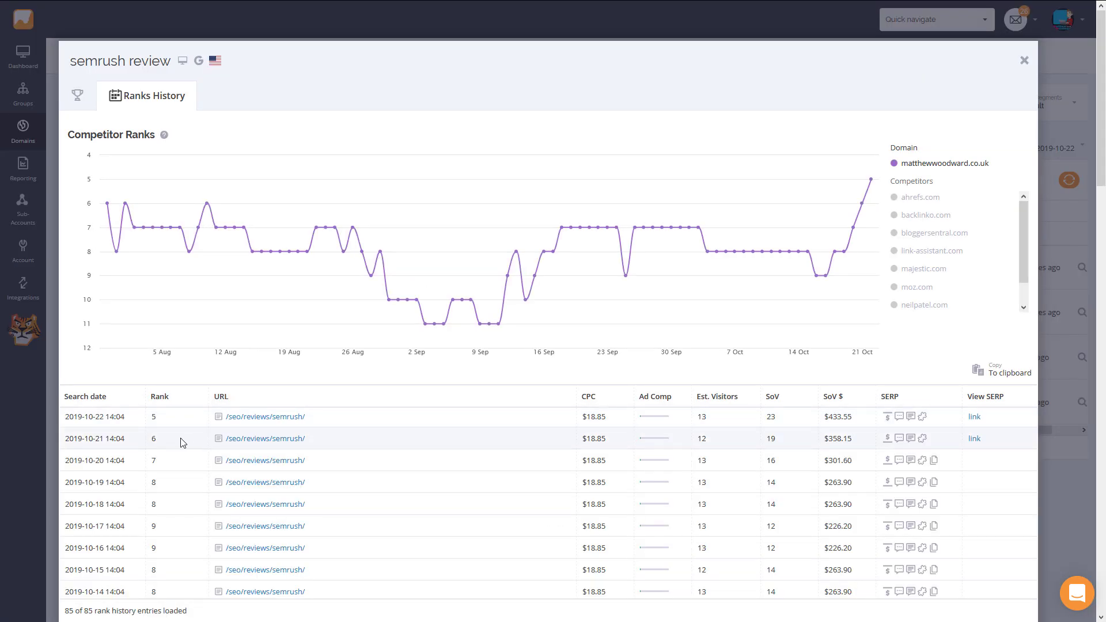
{"action": "mouse_move", "coordinate": [832, 250]}
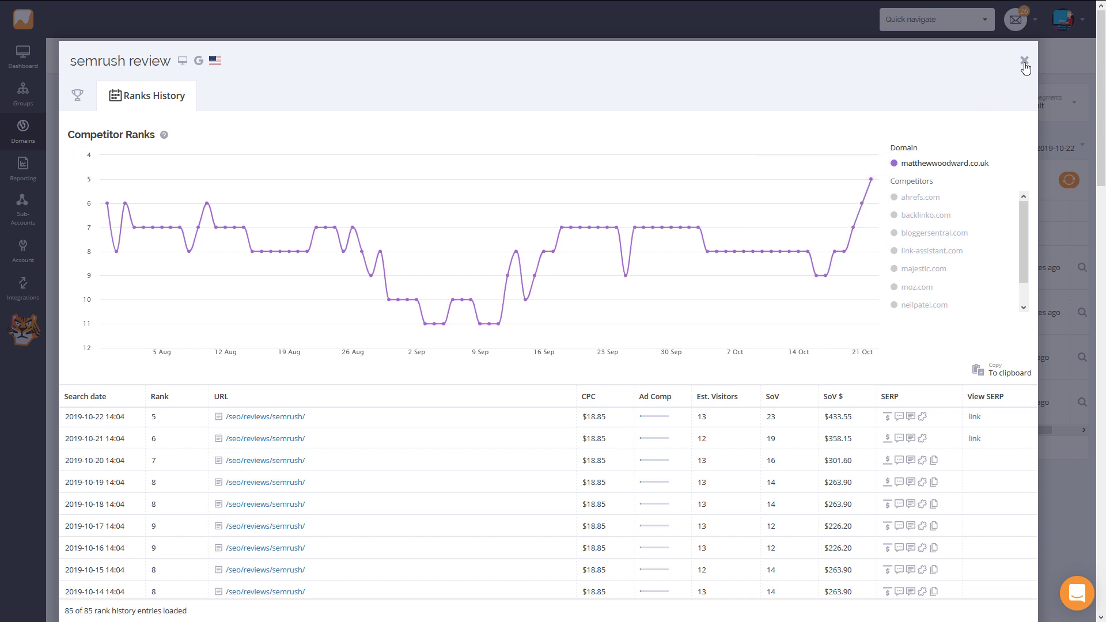
{"action": "left_click", "coordinate": [1026, 62]}
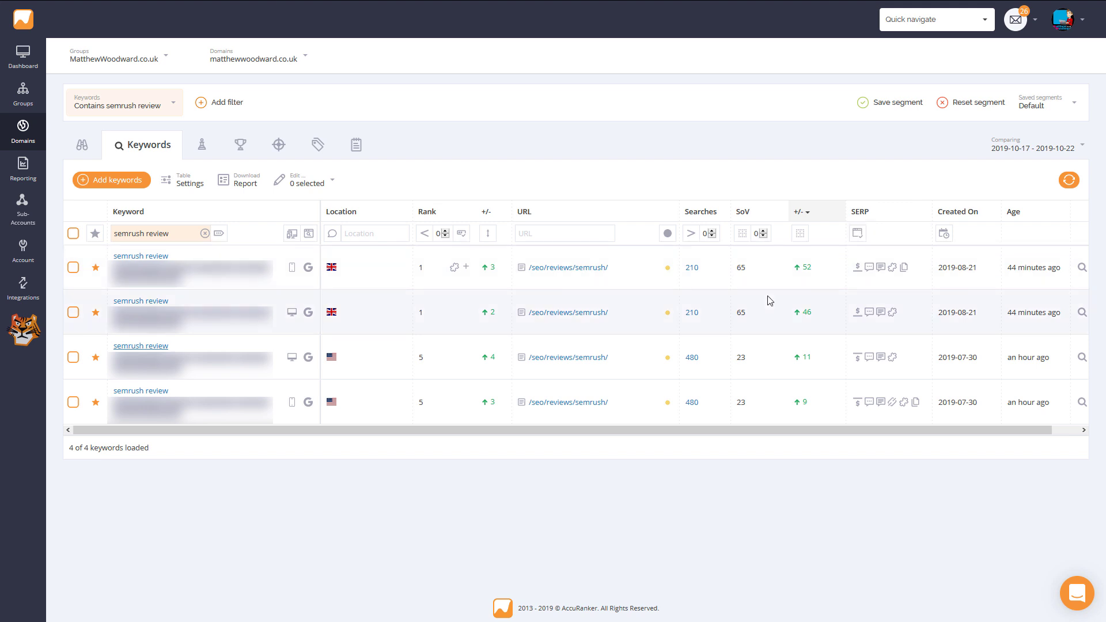
{"action": "mouse_move", "coordinate": [765, 319]}
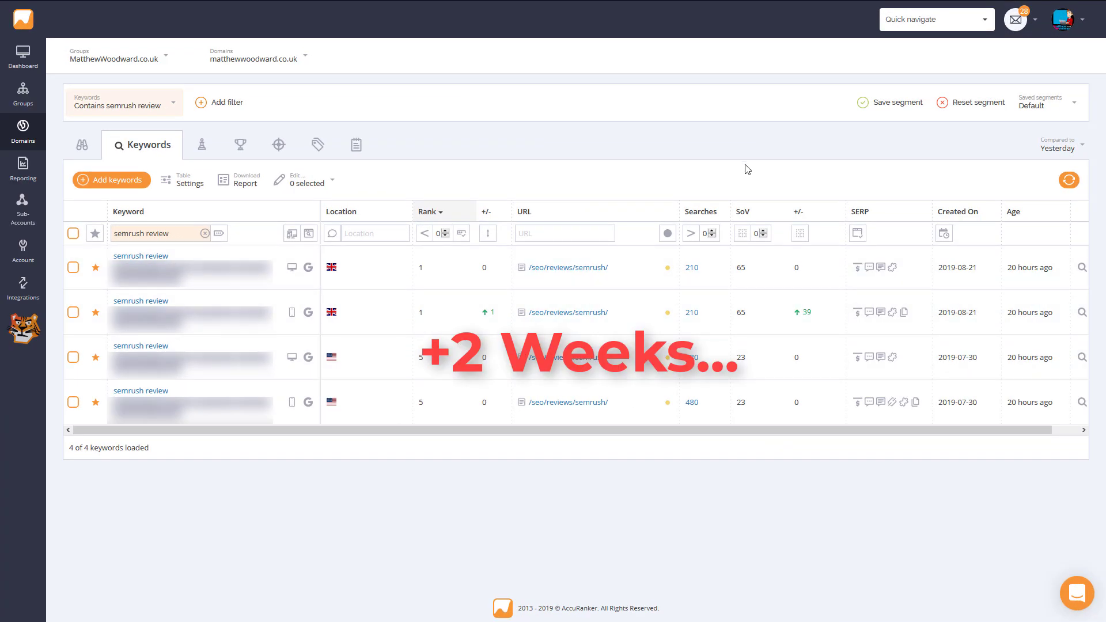
{"action": "left_click", "coordinate": [1058, 145]}
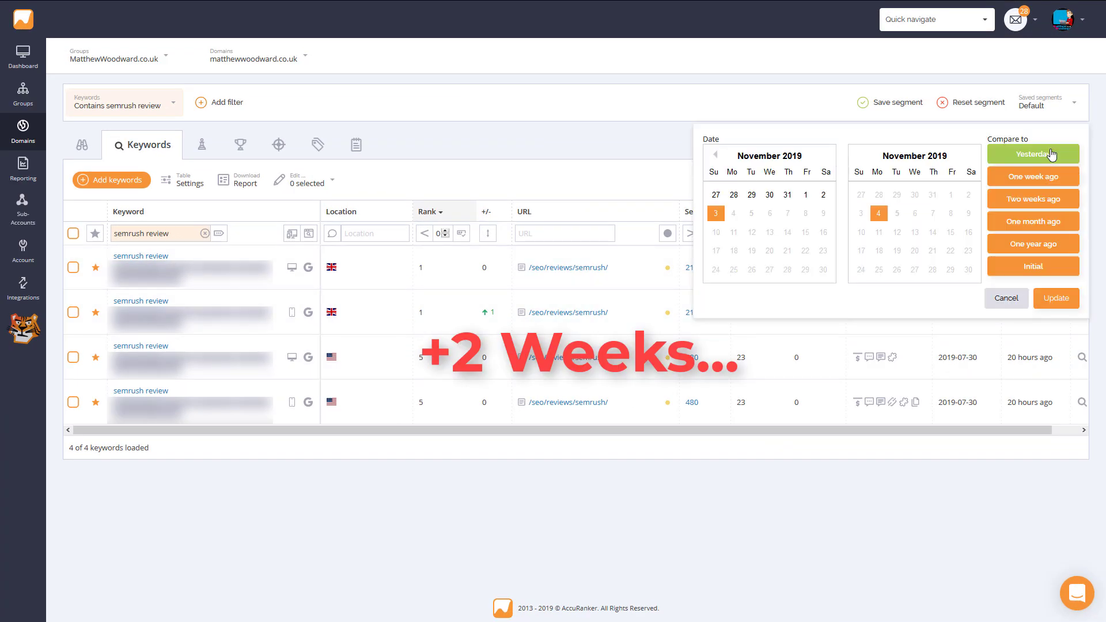
{"action": "left_click", "coordinate": [1033, 153]}
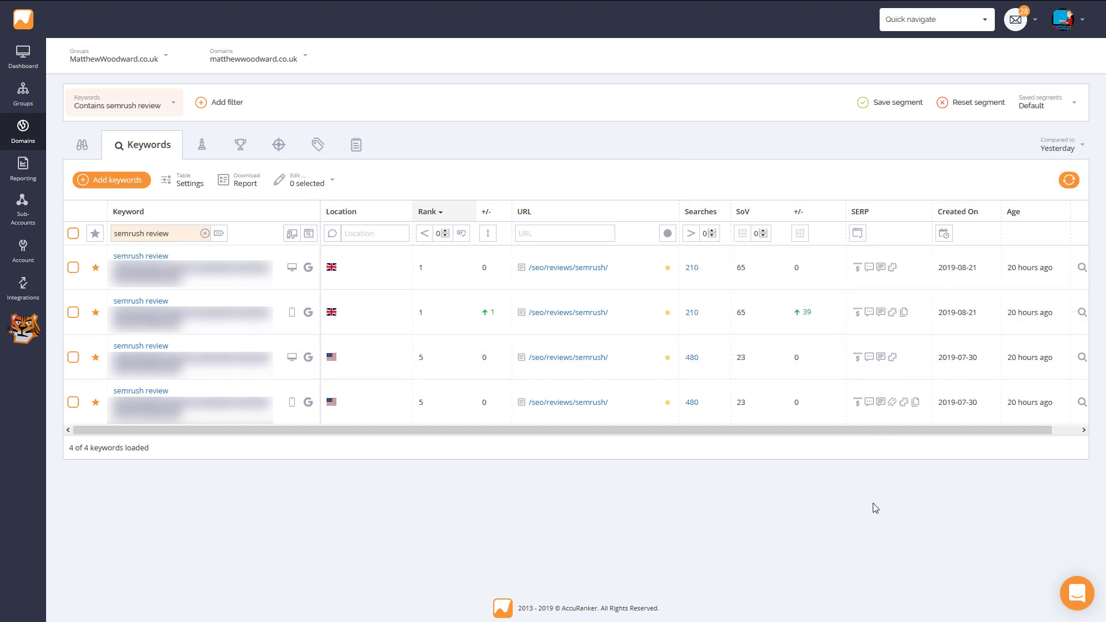
{"action": "mouse_move", "coordinate": [361, 186]}
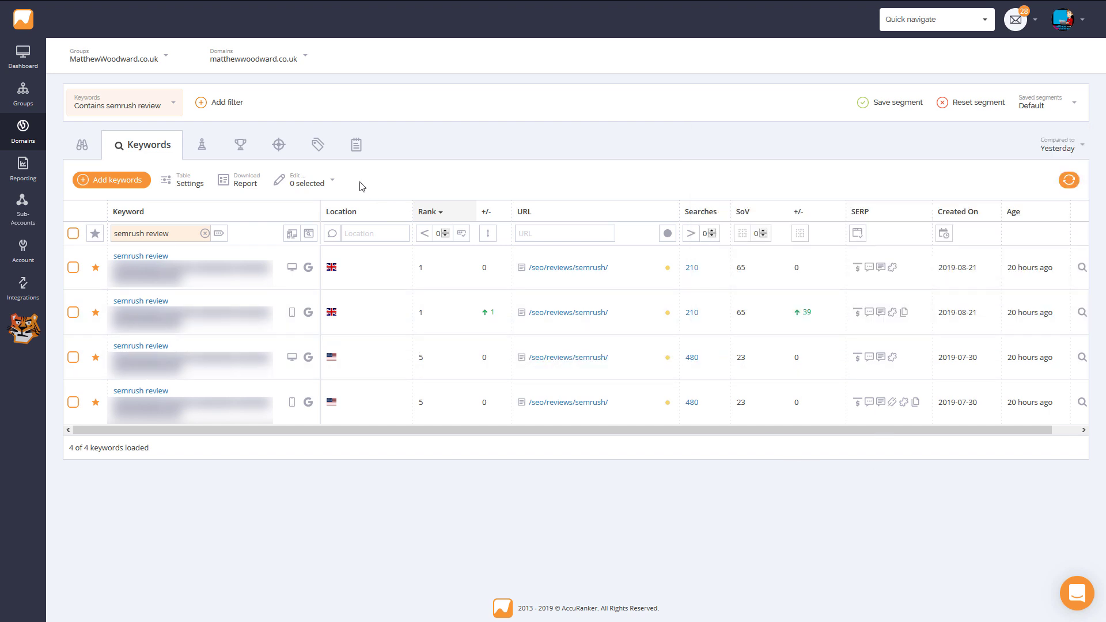
{"action": "mouse_move", "coordinate": [535, 159]}
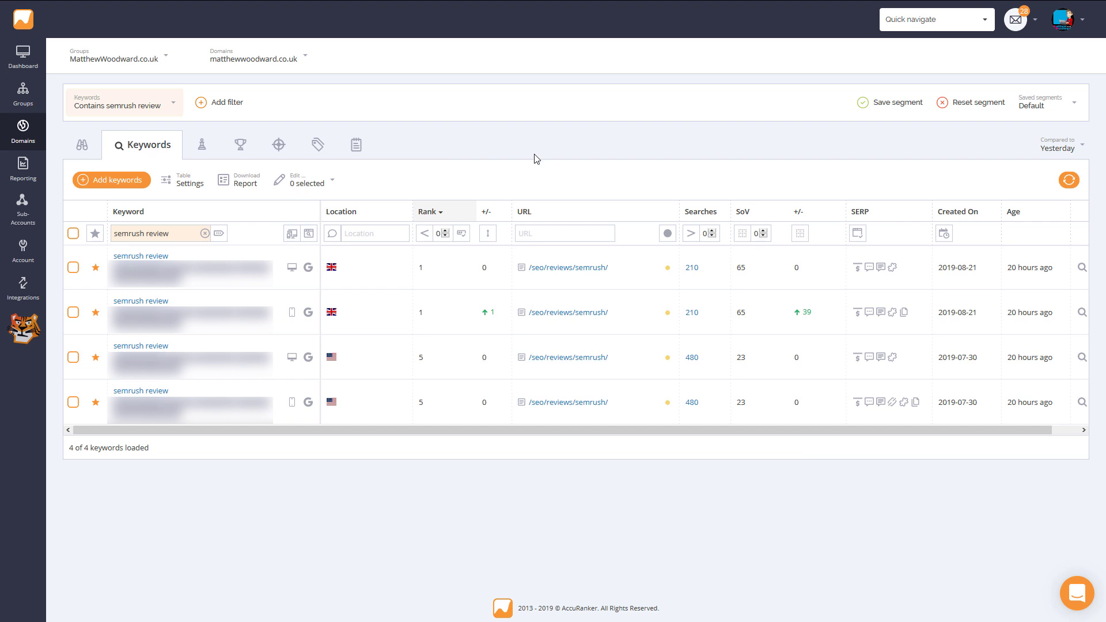
{"action": "mouse_move", "coordinate": [385, 147]}
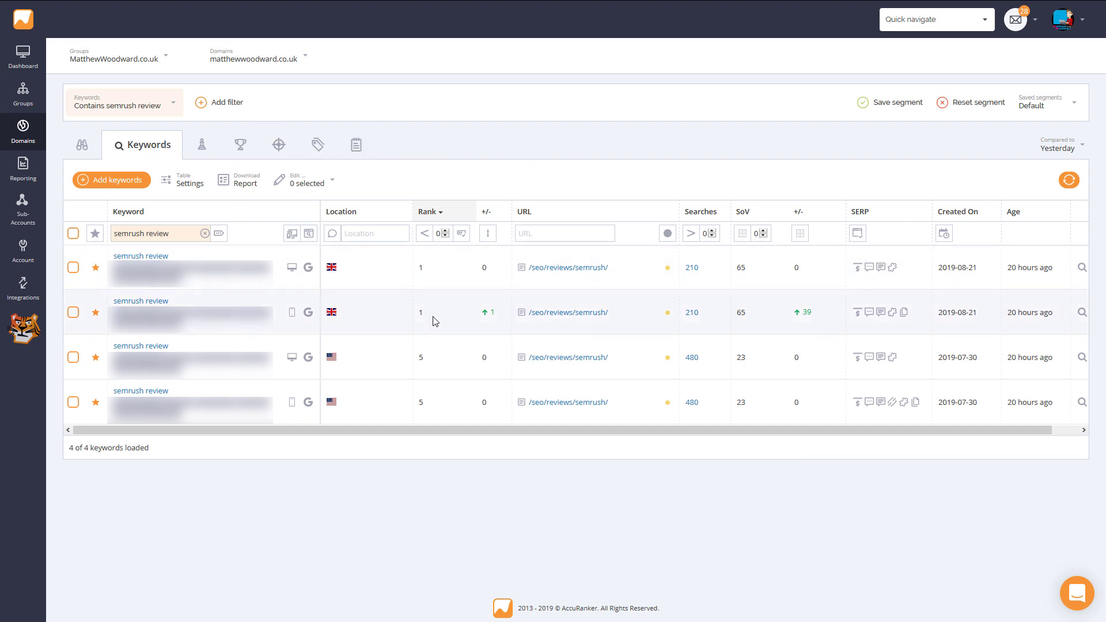
{"action": "mouse_move", "coordinate": [434, 407]}
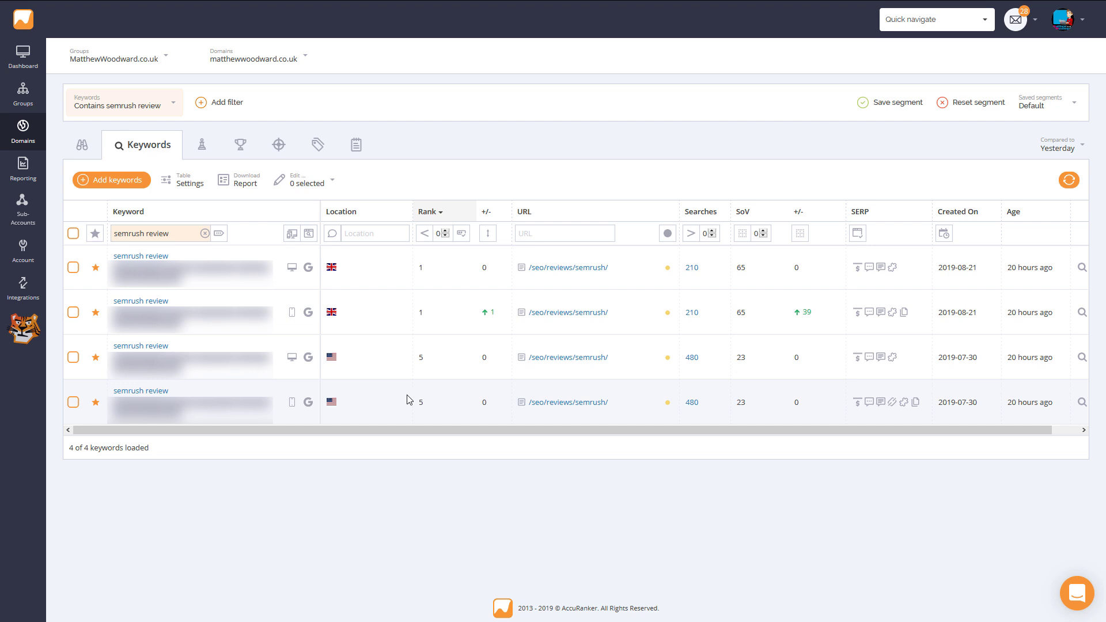
{"action": "mouse_move", "coordinate": [408, 410]}
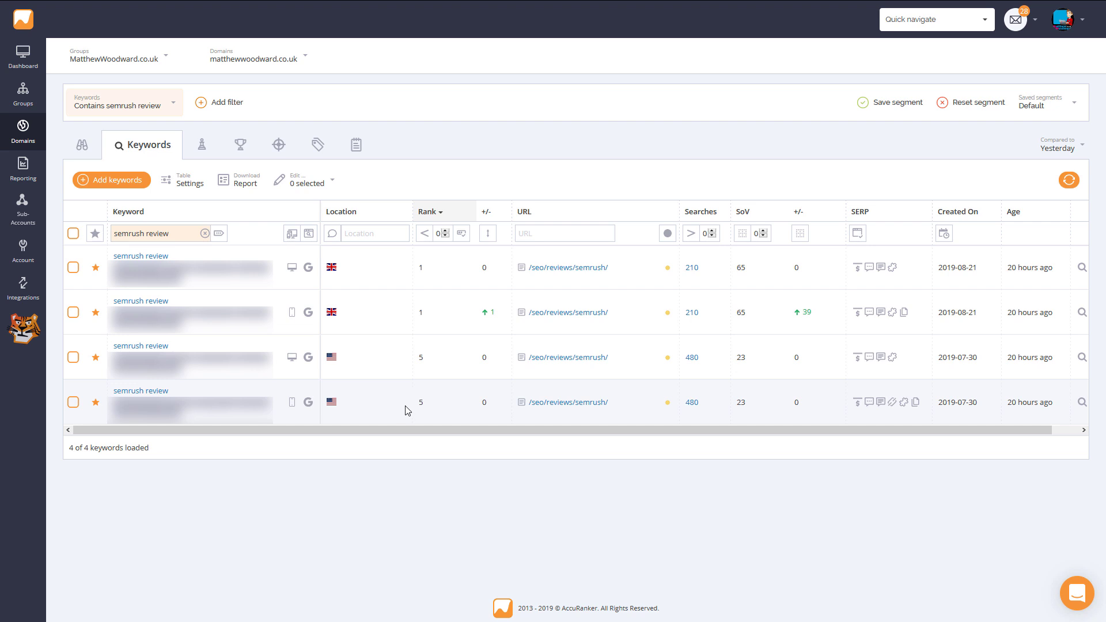
{"action": "mouse_move", "coordinate": [391, 478]}
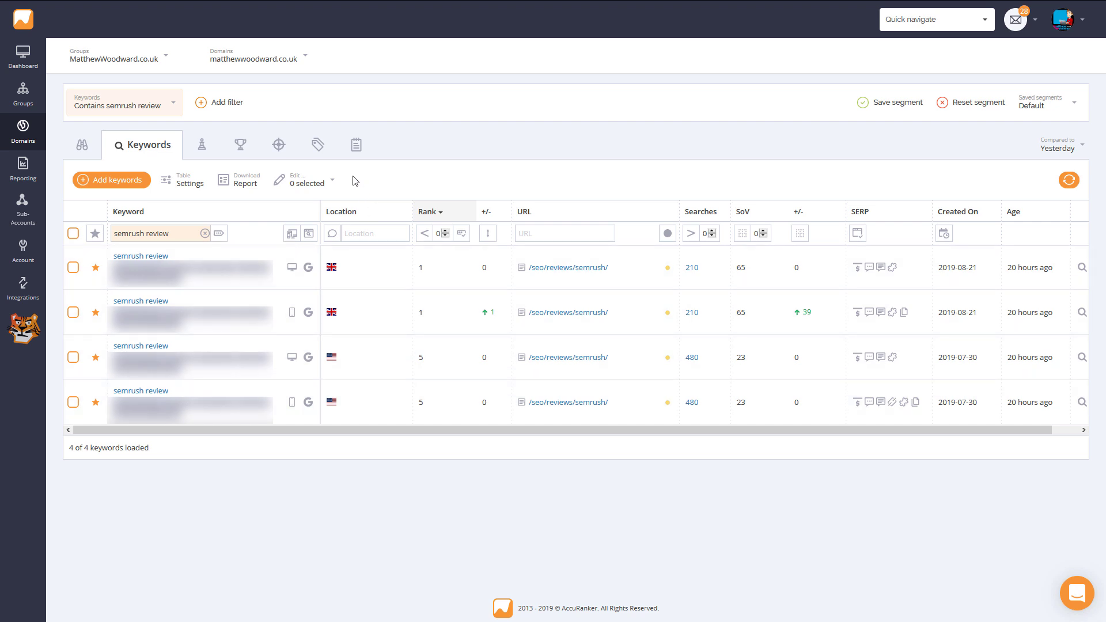
{"action": "mouse_move", "coordinate": [354, 182]}
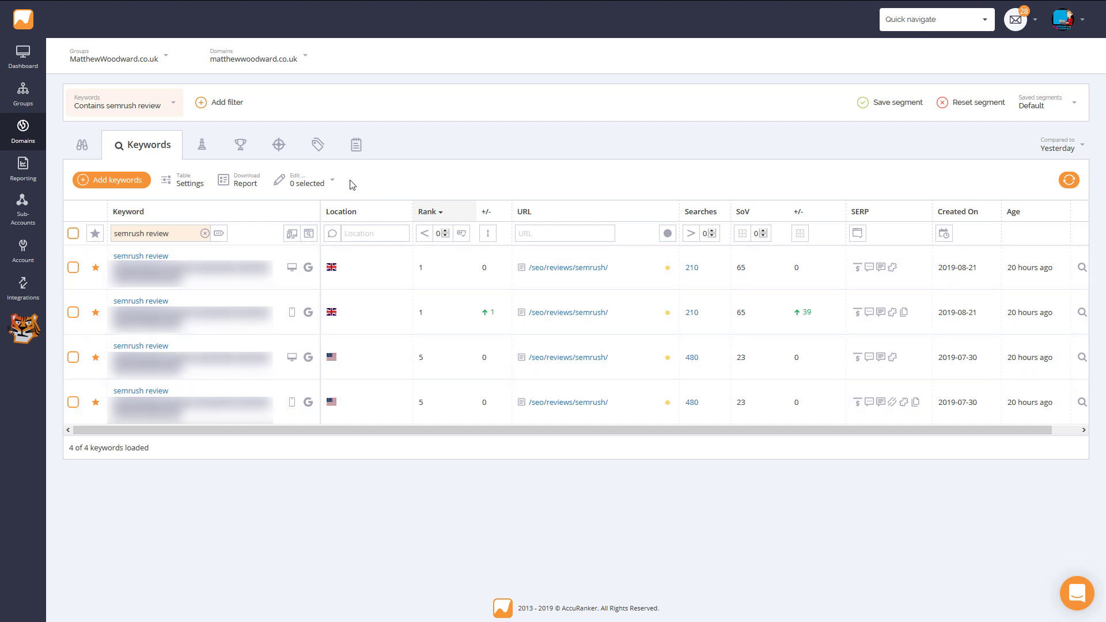
{"action": "mouse_move", "coordinate": [242, 112]}
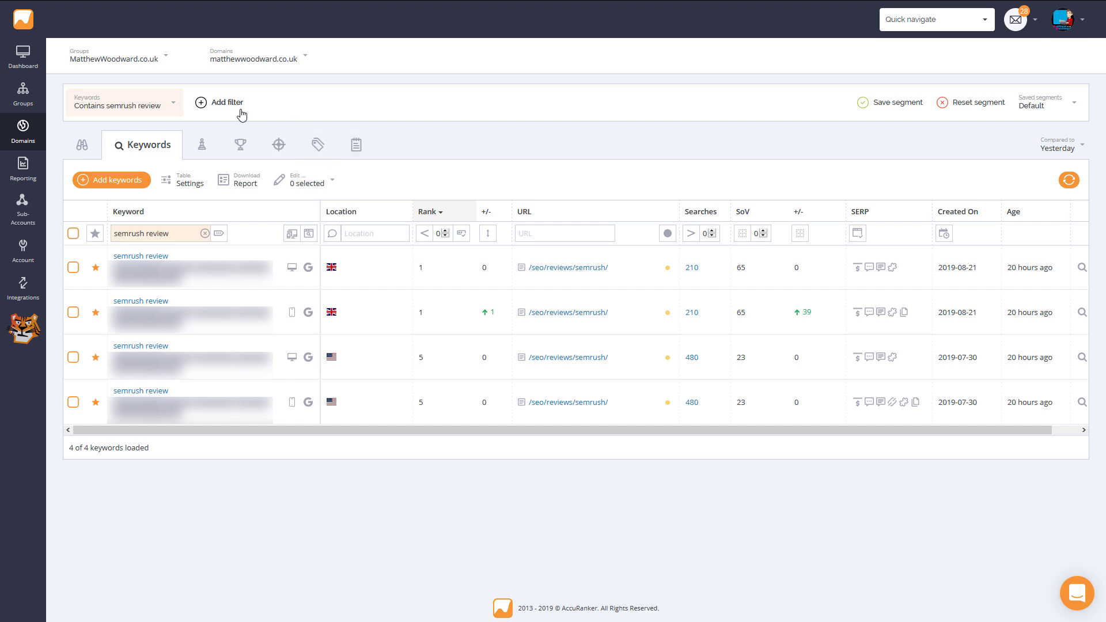